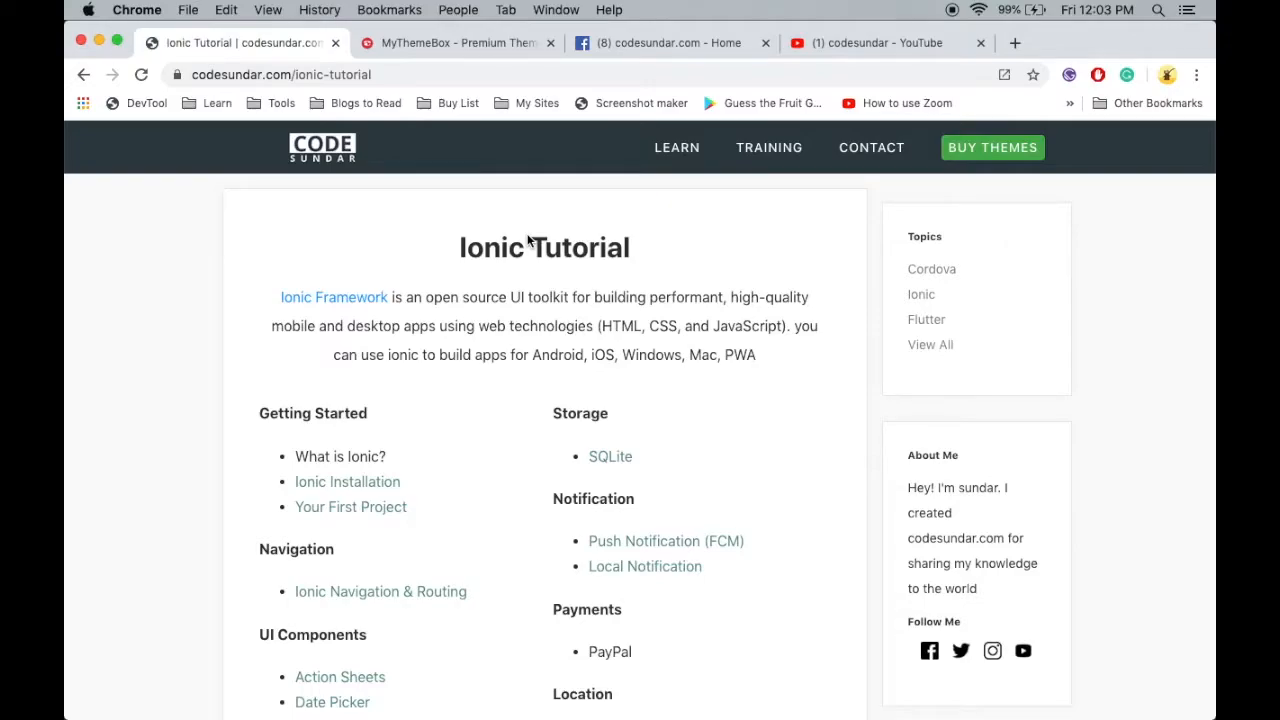
Subscribe to the codesundar YouTube channel, then view the codesundar.com Facebook page.
click(878, 43)
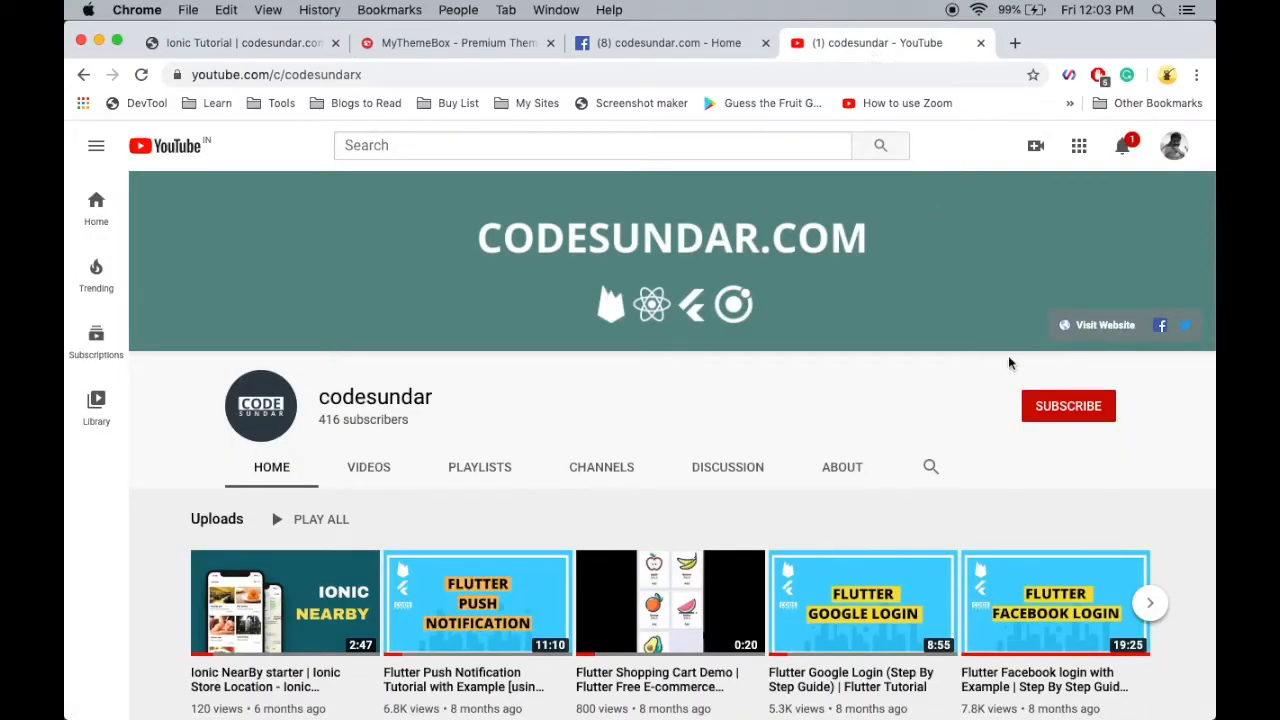
click(1068, 405)
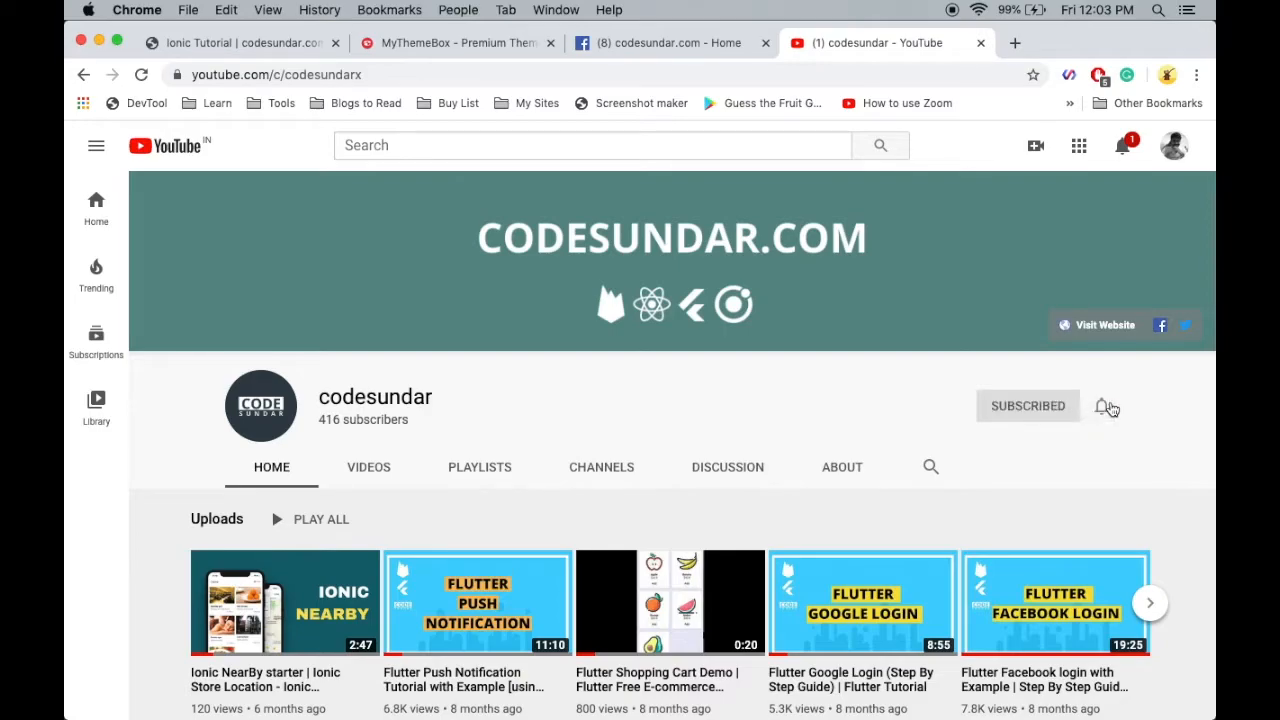
click(1107, 406)
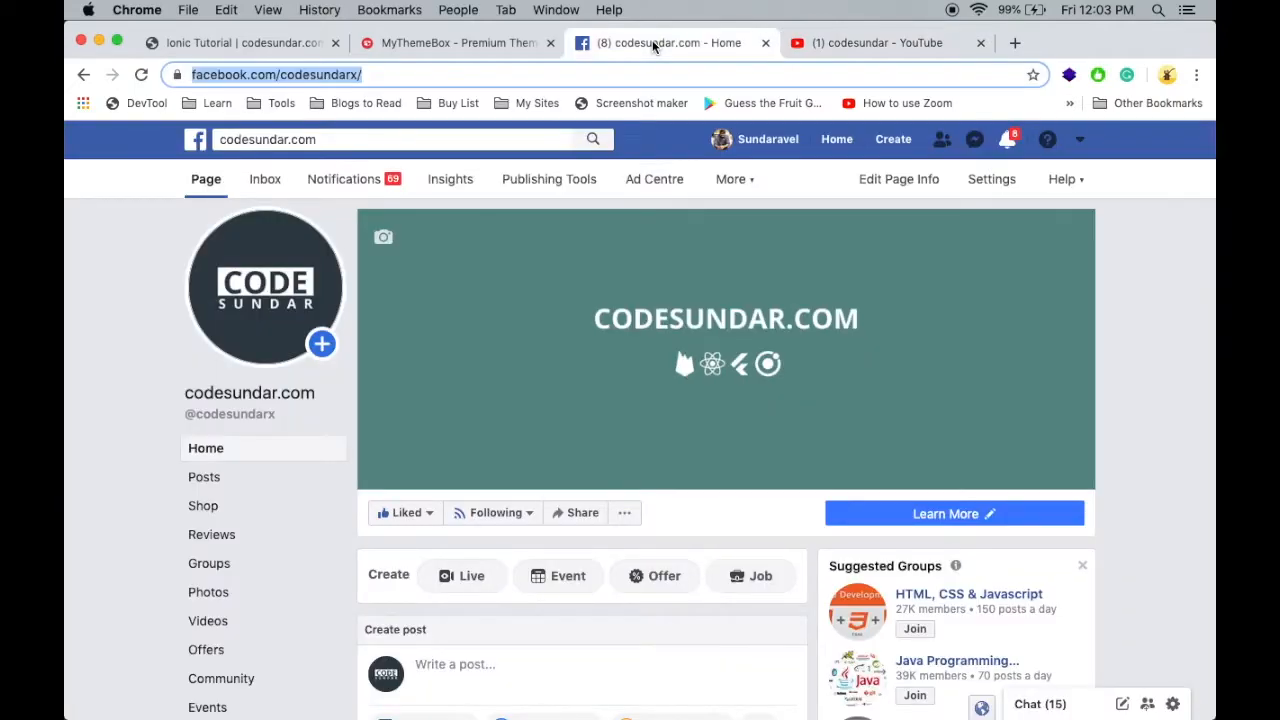
click(458, 43)
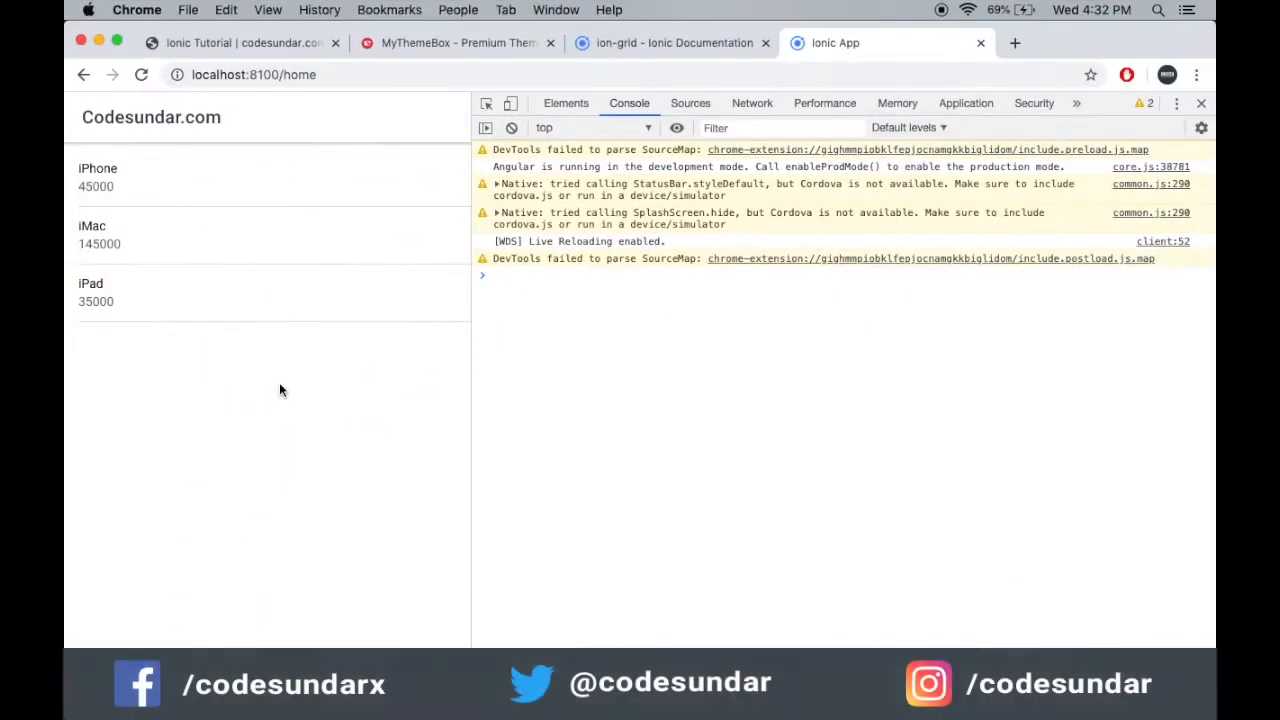
mouse_move(225, 469)
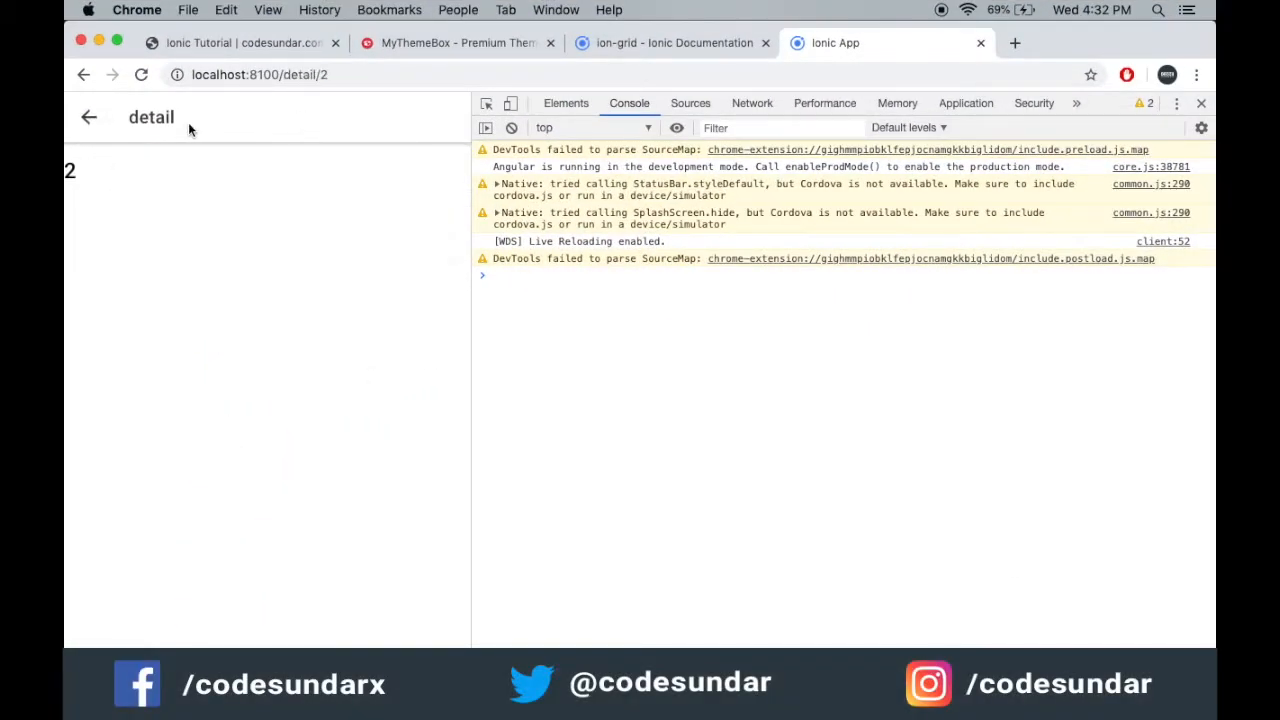
Leave the iMac detail page (ID 2) for the detail template in VS Code.
click(260, 74)
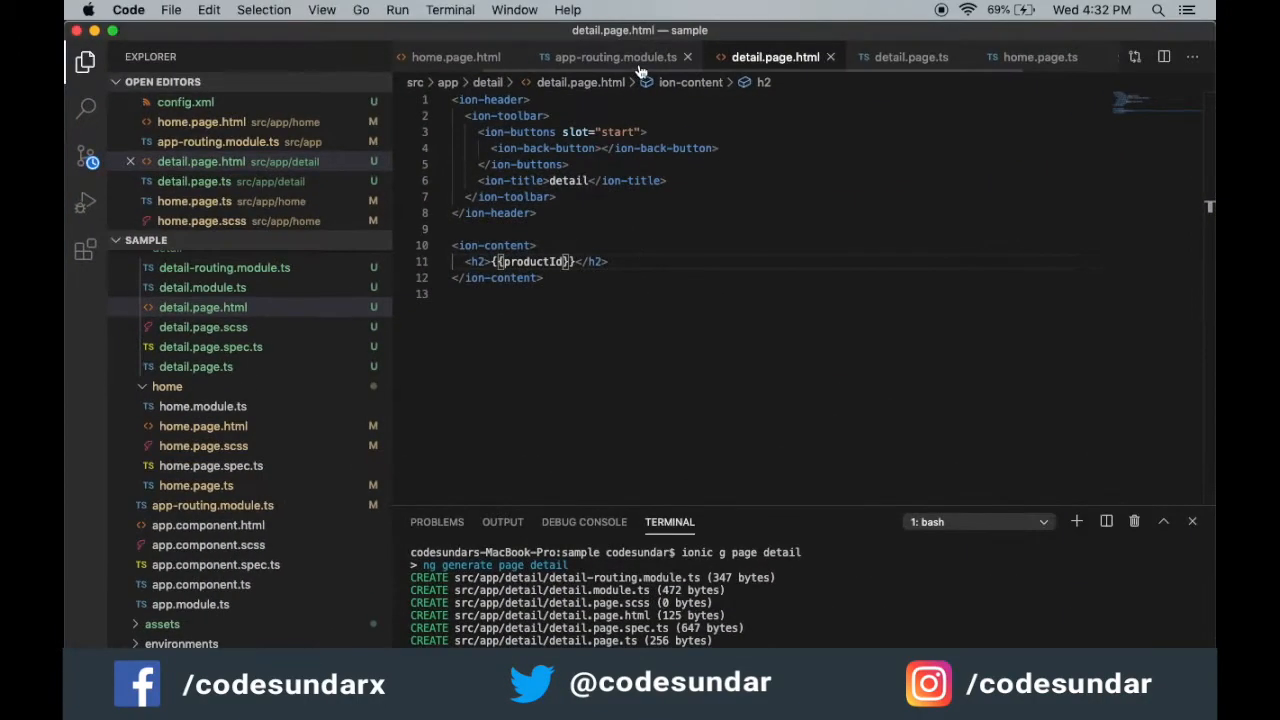
In home.page.html, duplicate the ion-item line and comment out the original.
click(614, 56)
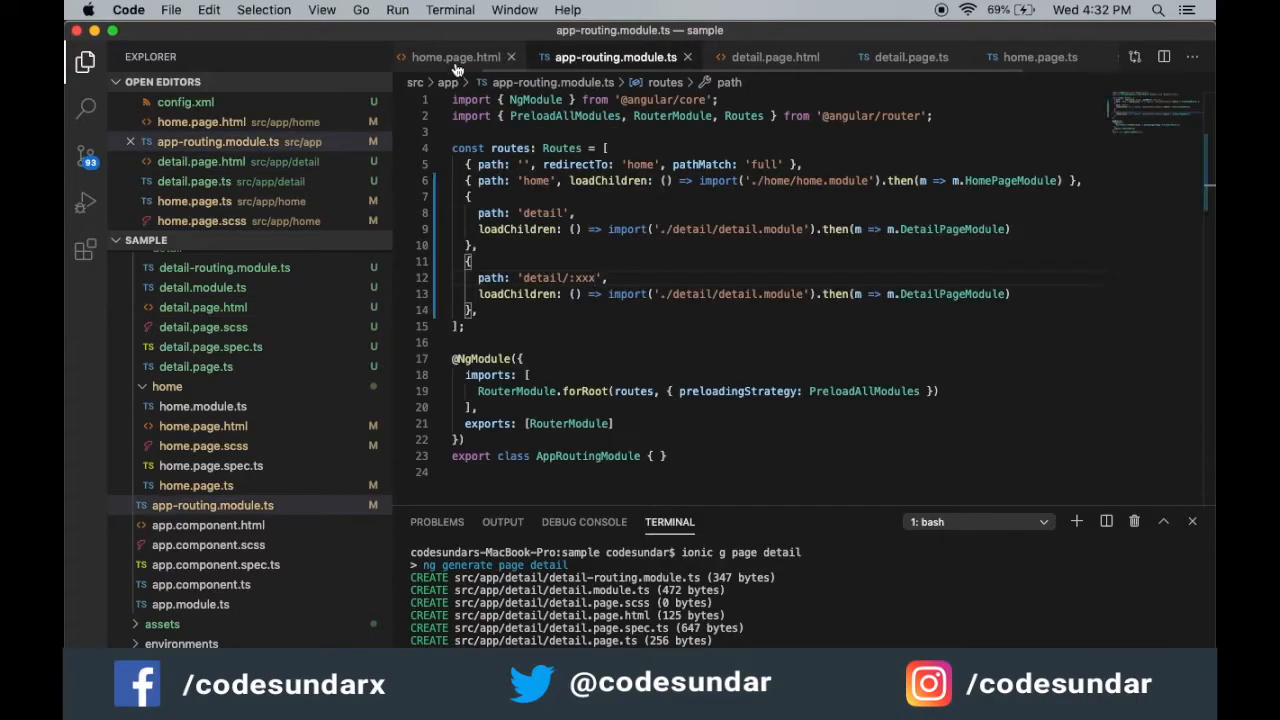
click(455, 57)
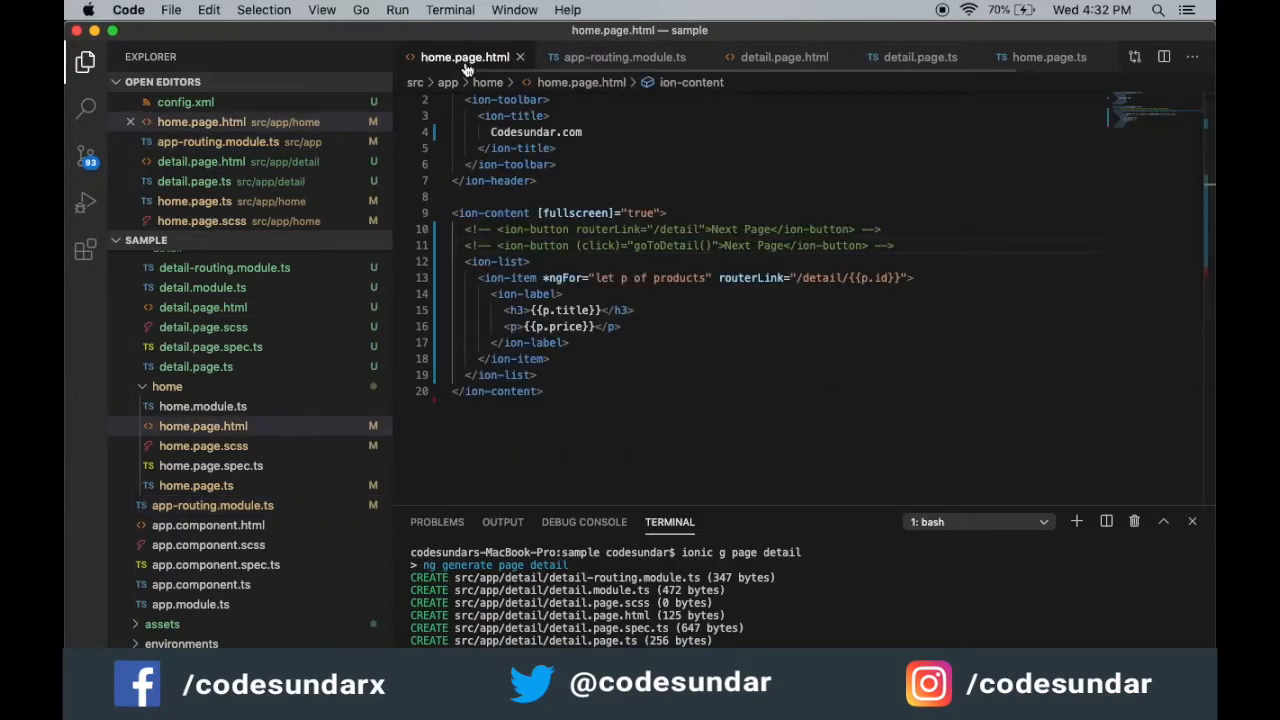
click(563, 293)
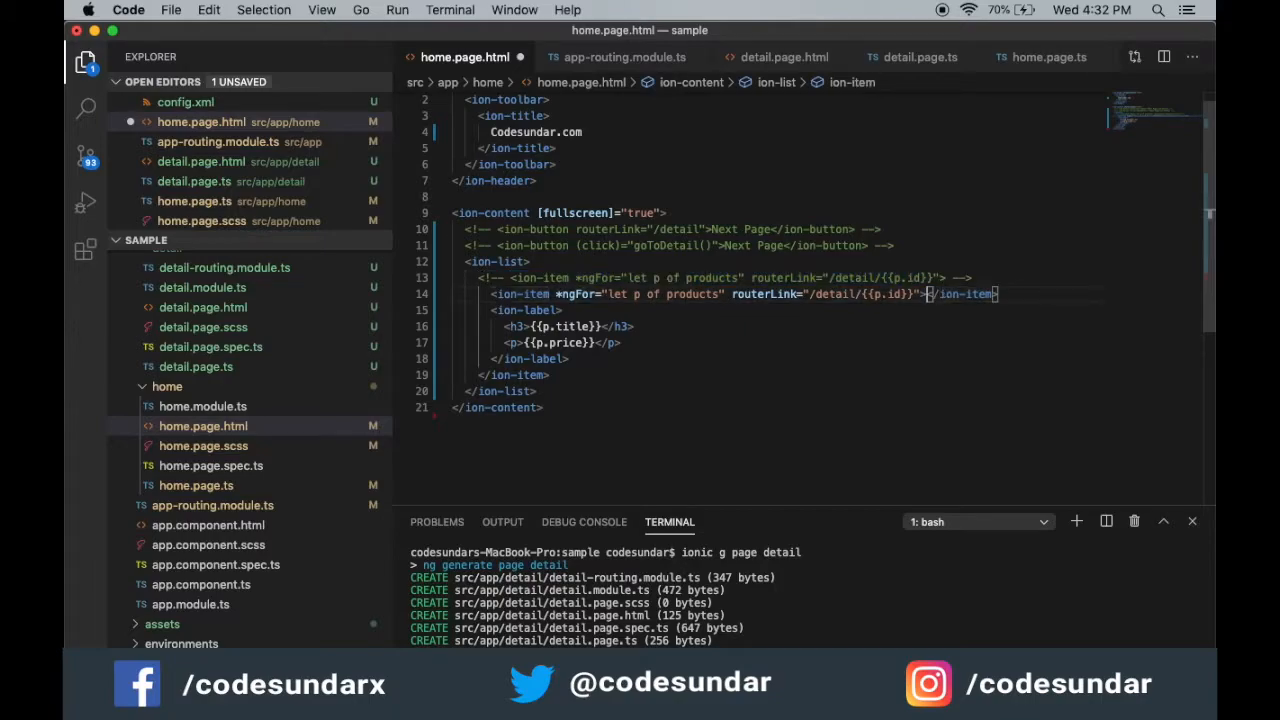
Replace routerLink on the copied item with (click)="goToDetail(p)".
click(717, 294)
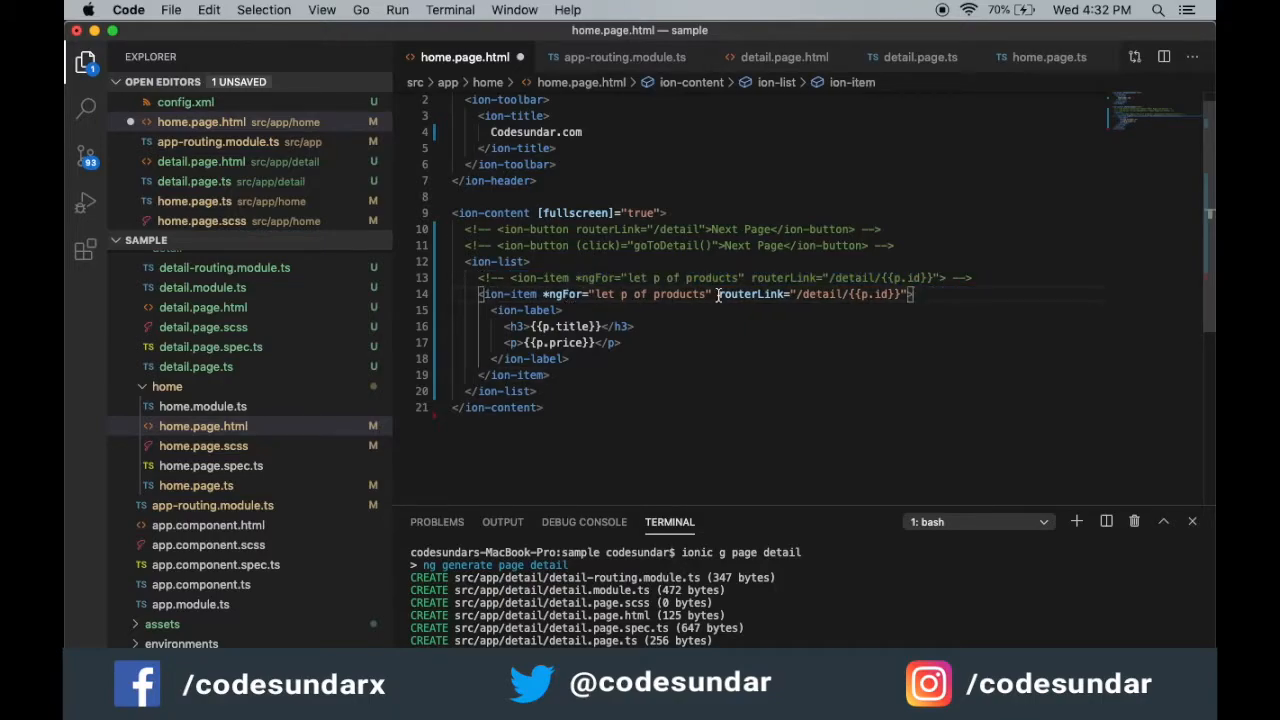
key(Backspace)
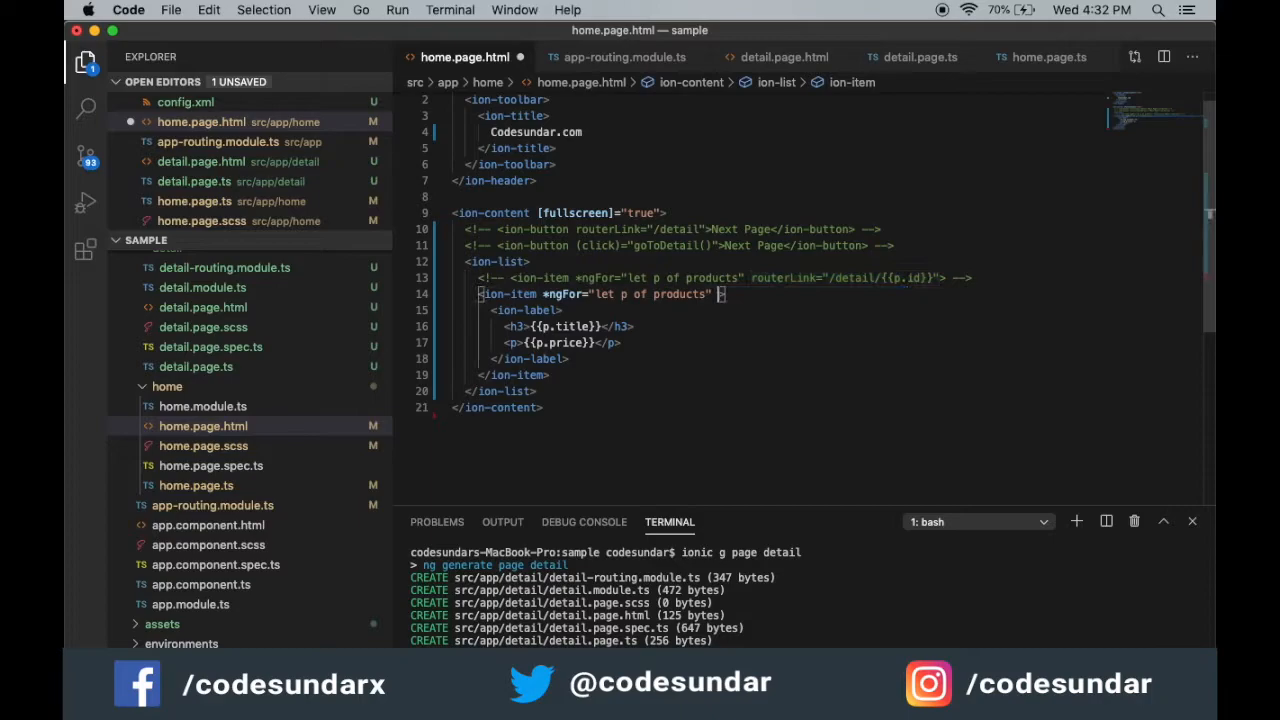
text((click)="n)
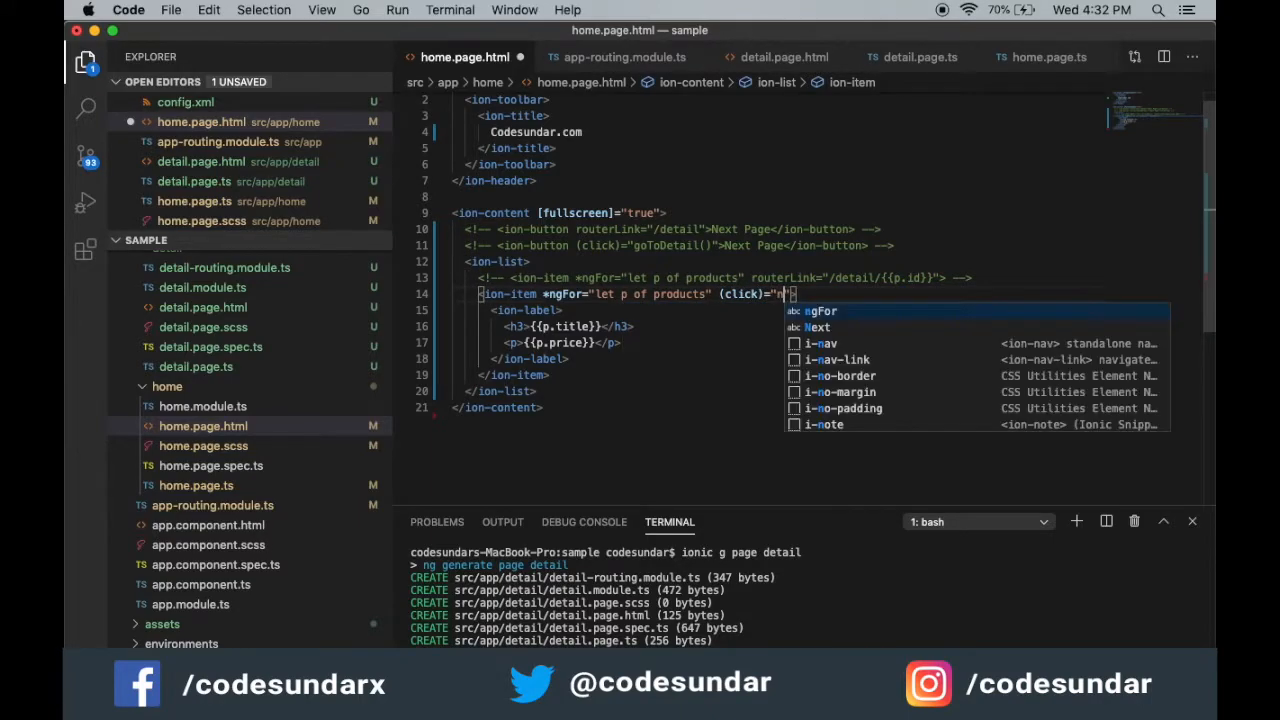
text(avi)
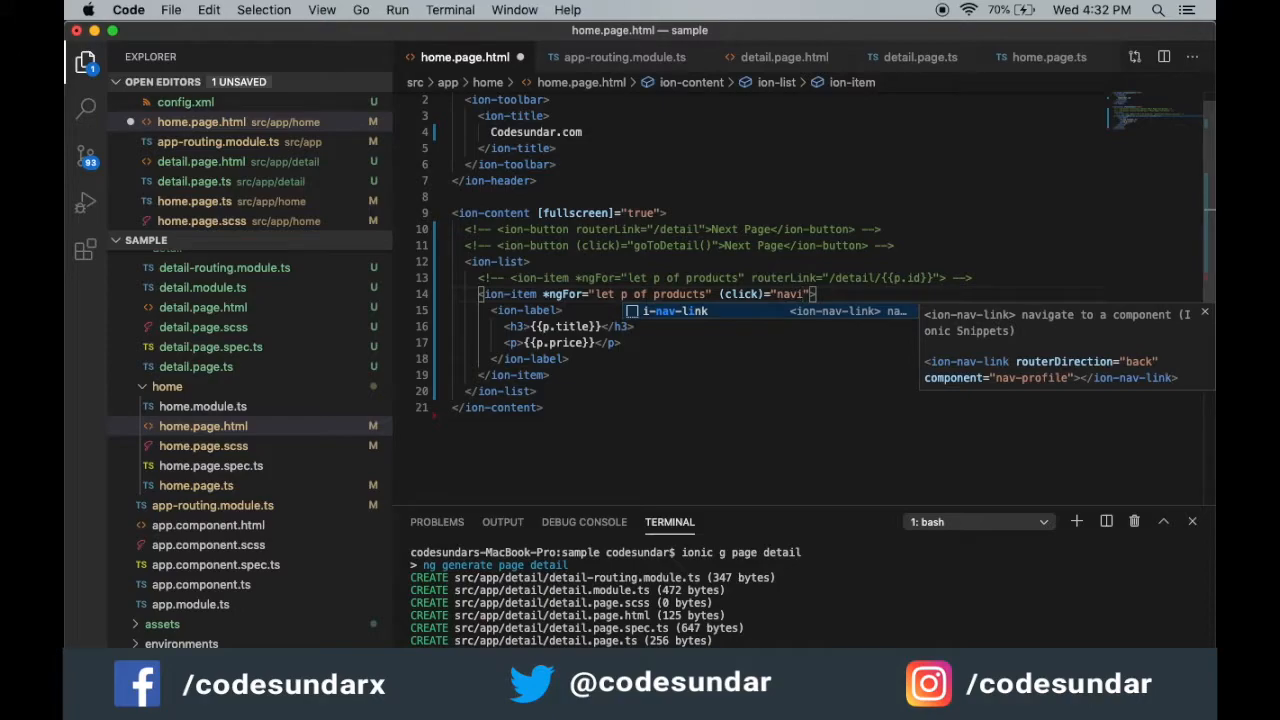
text(goto)
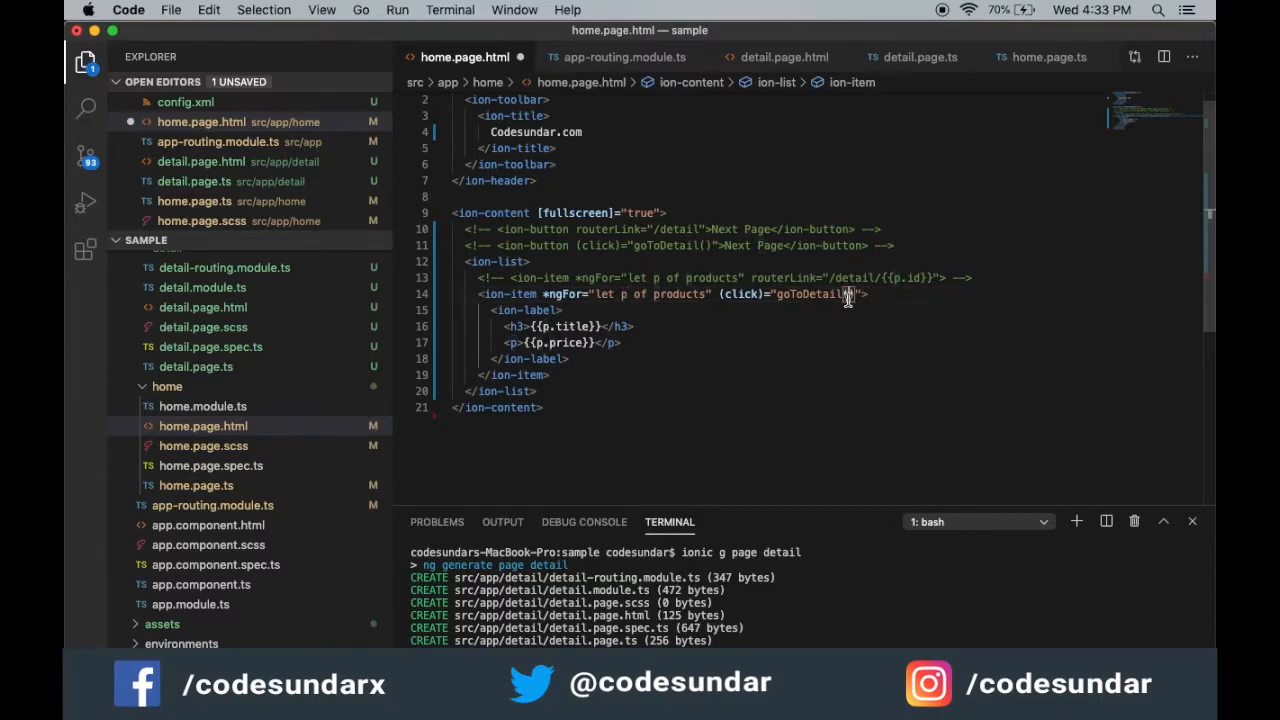
text((p)
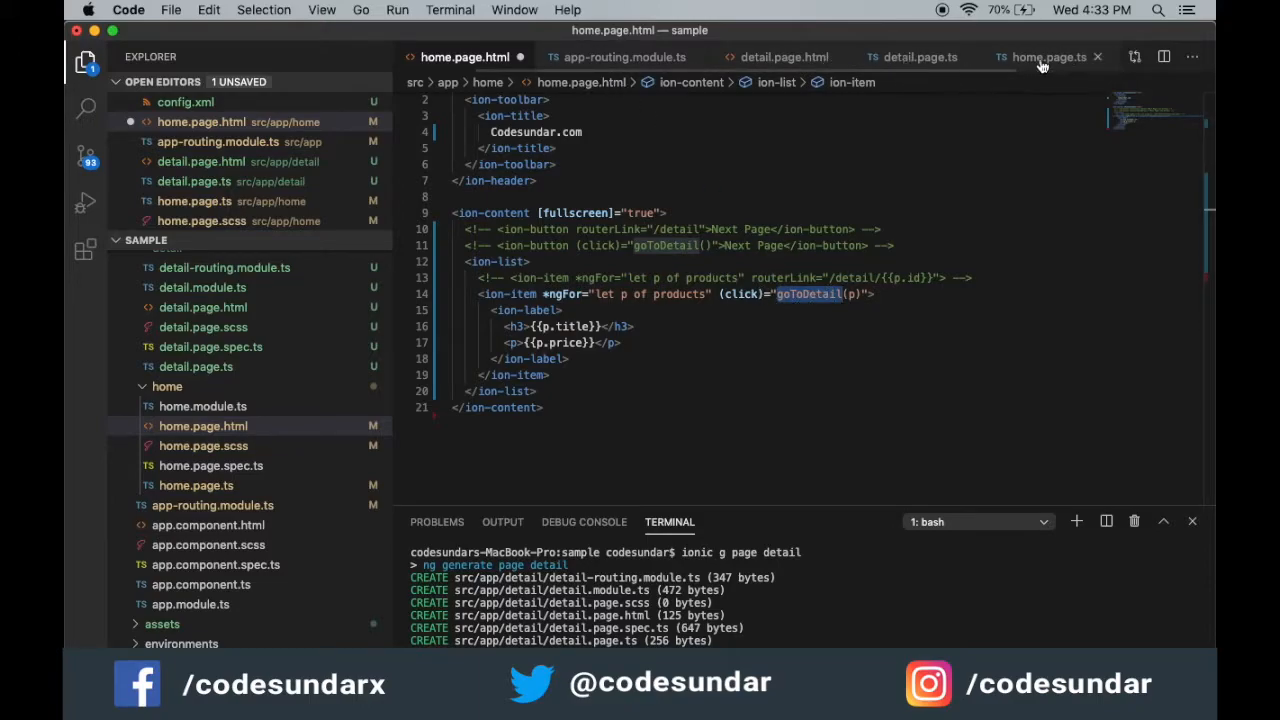
In home.page.ts, comment out the old goToDetail method and add an empty goToDetail() stub.
click(1048, 57)
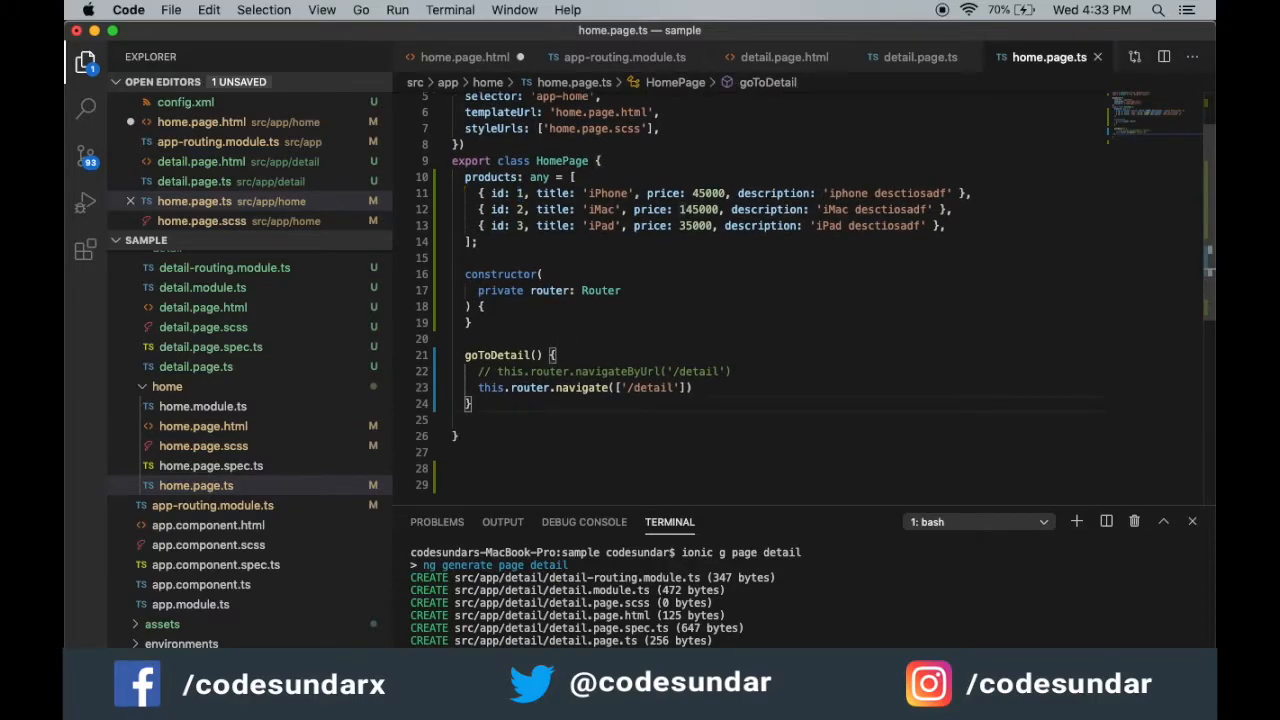
text(goToDetail(){)
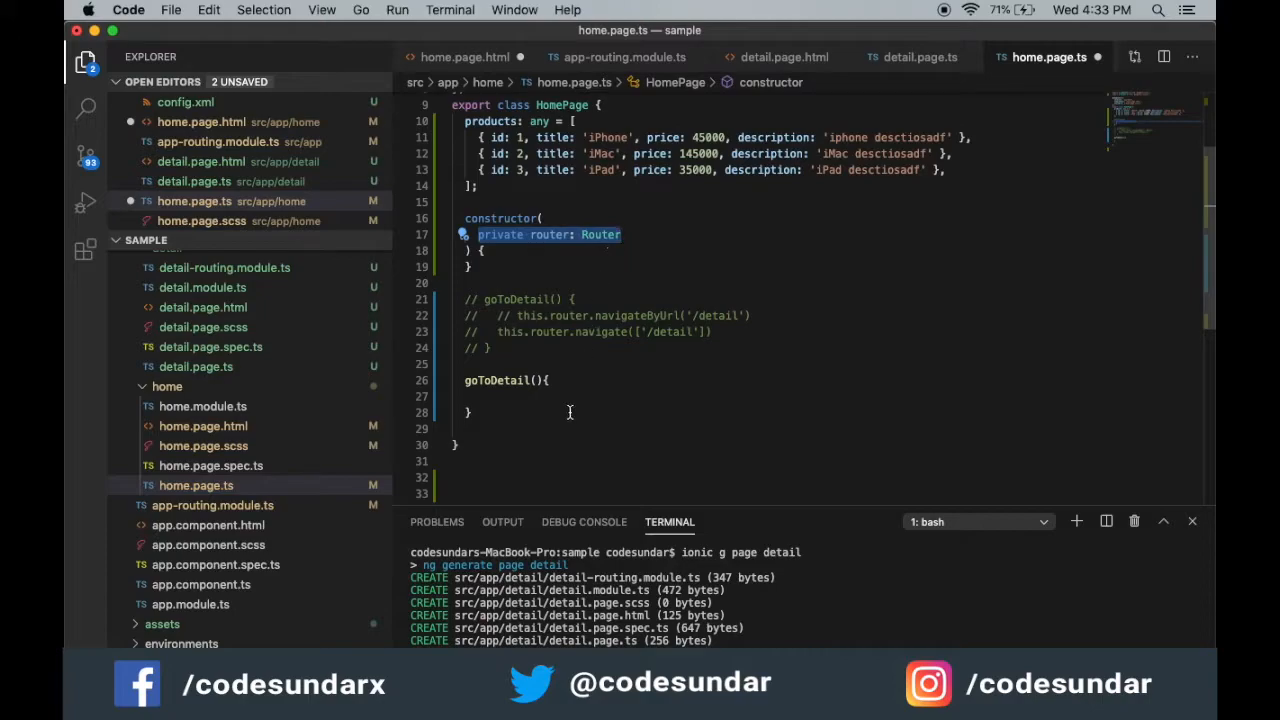
Write this.router.navigate(['/detail'], { queryParams: }) inside goToDetail.
text(this.r)
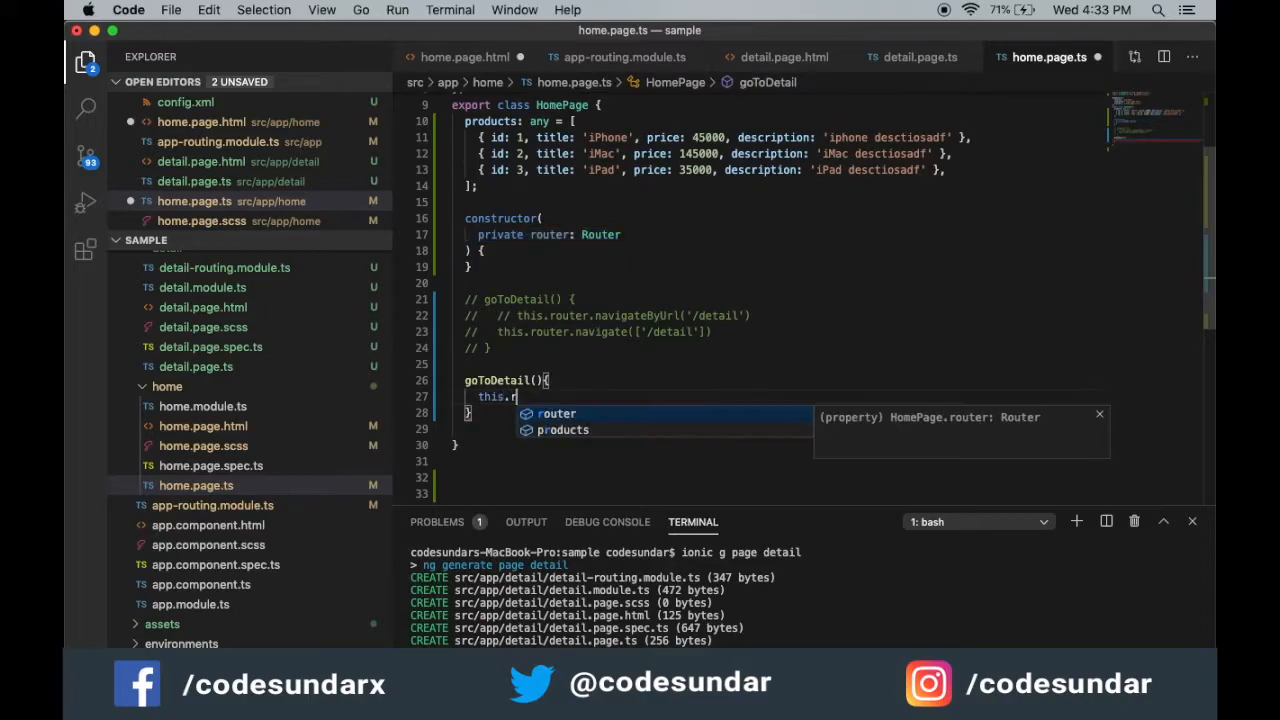
text(outer.navigateByUrl)
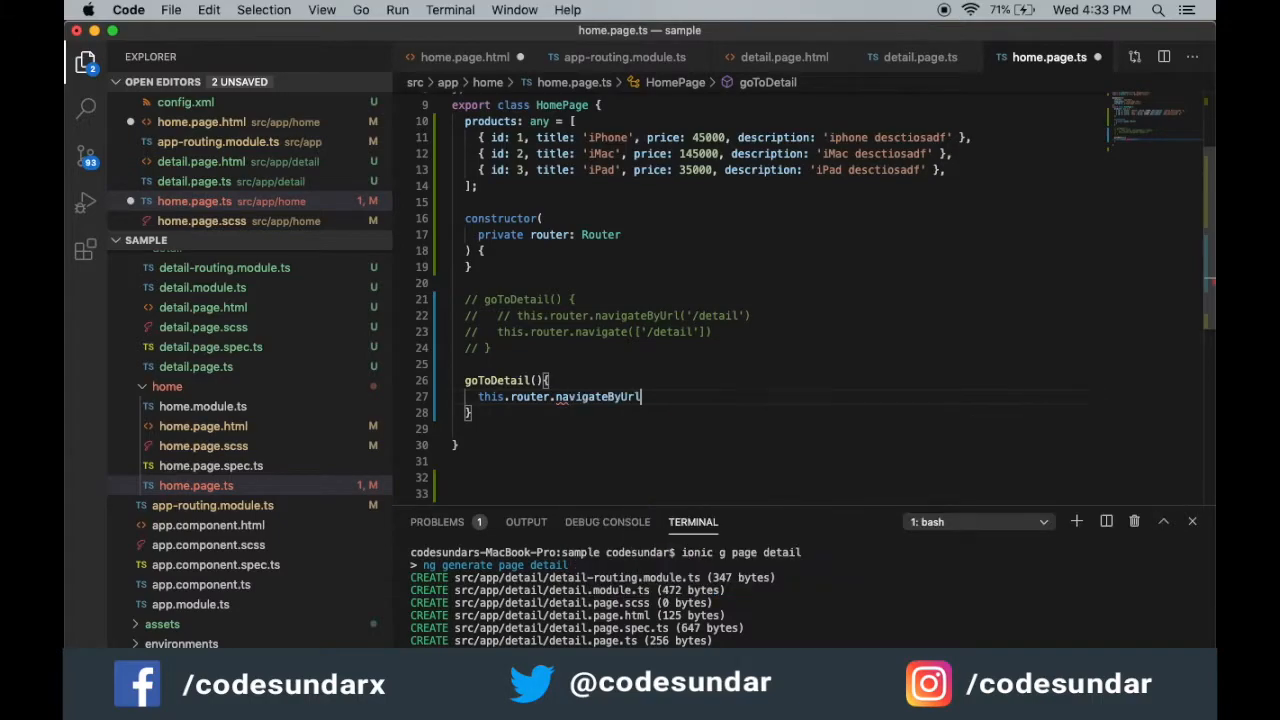
text(())
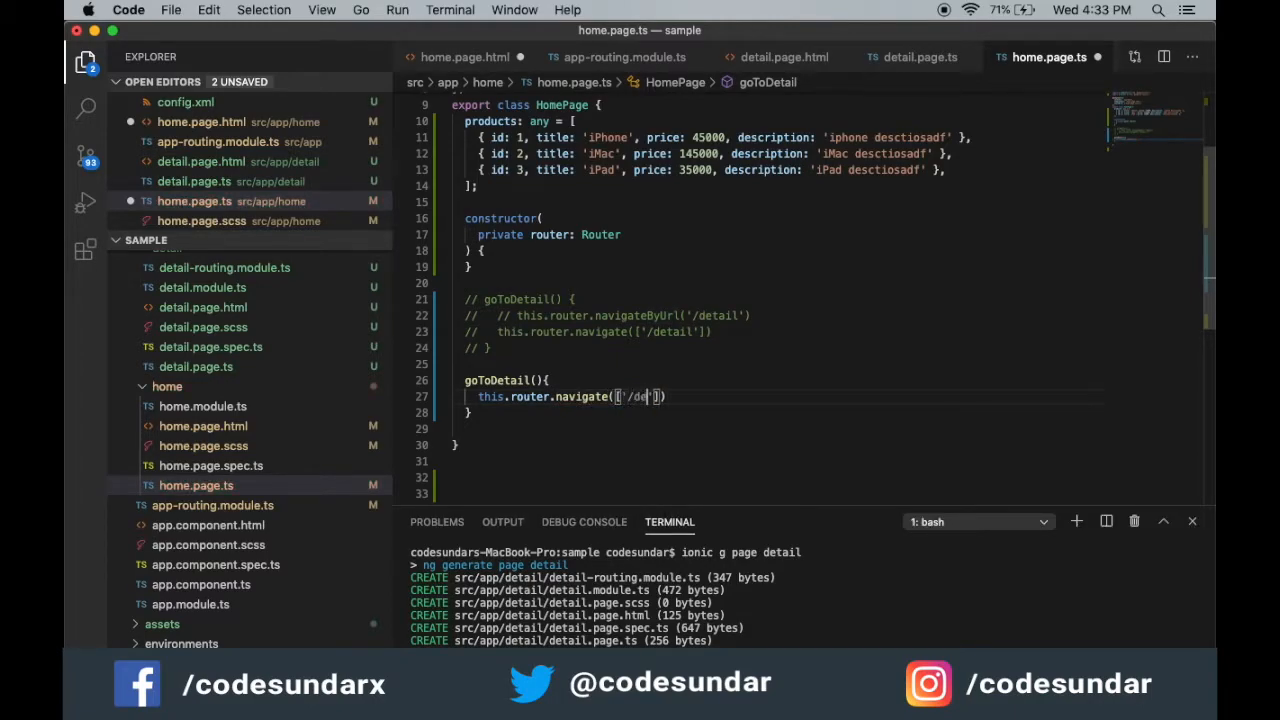
text('/detail'],)
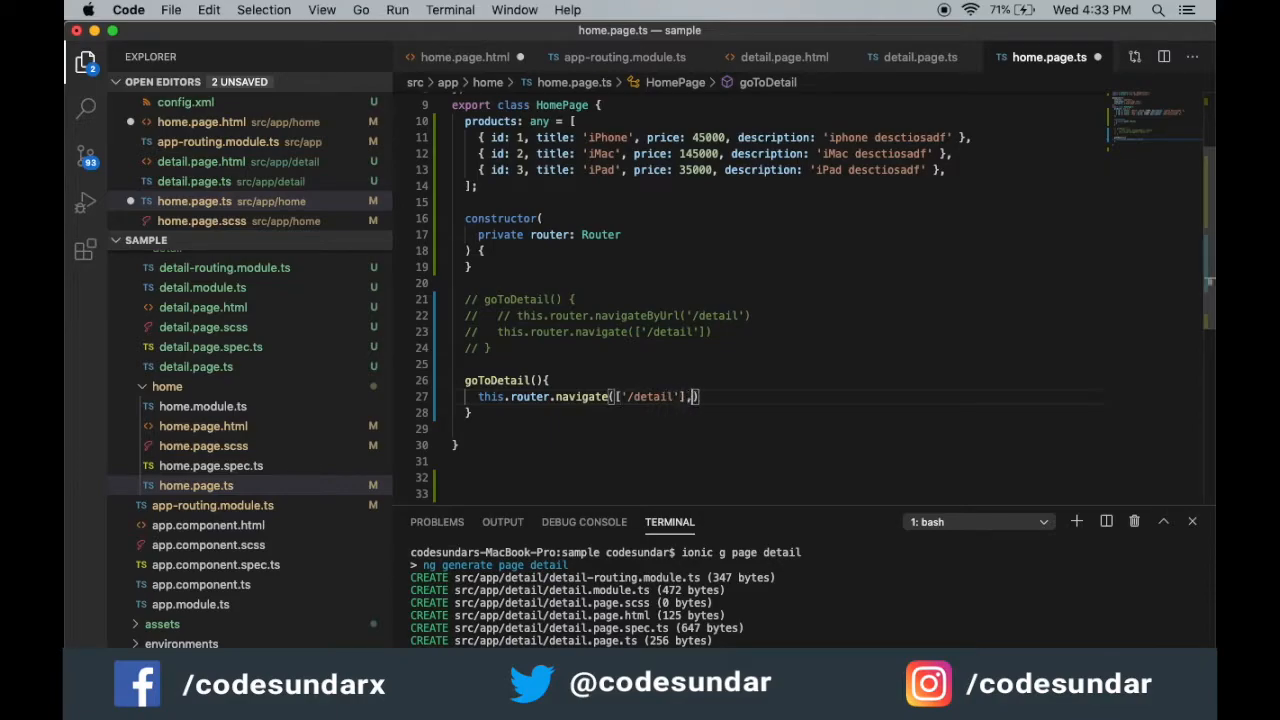
text(n)
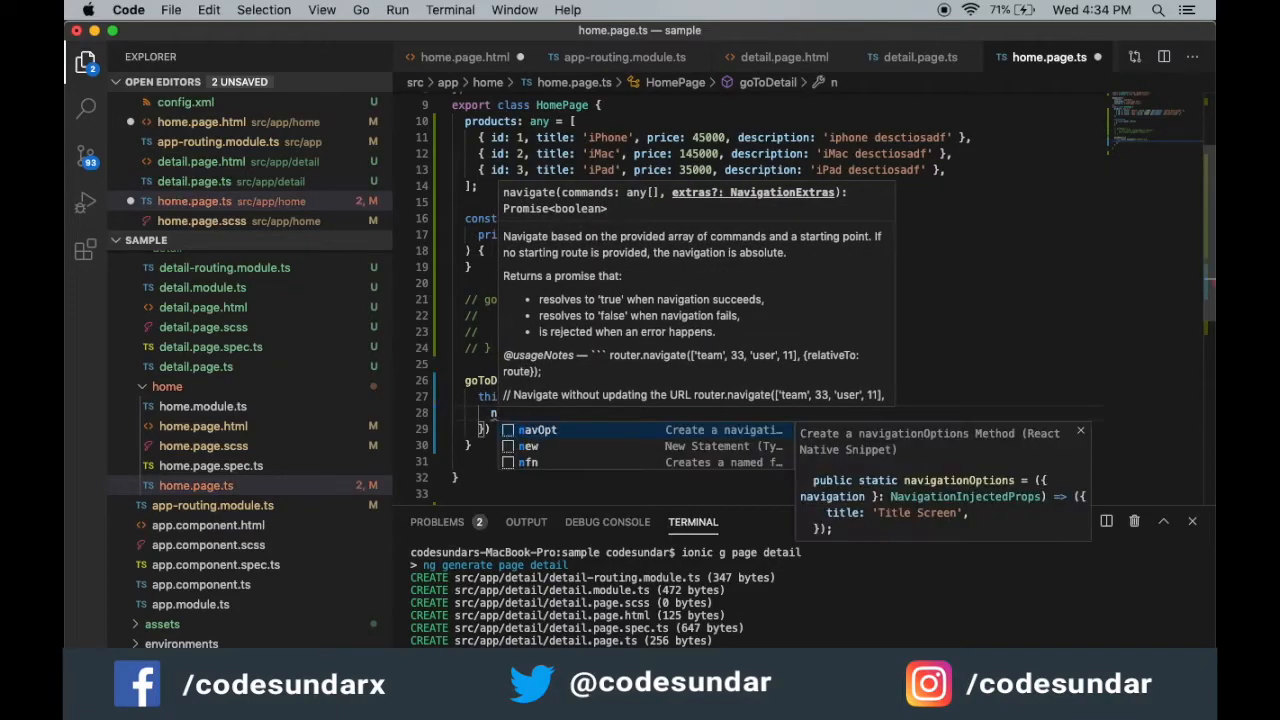
text(par)
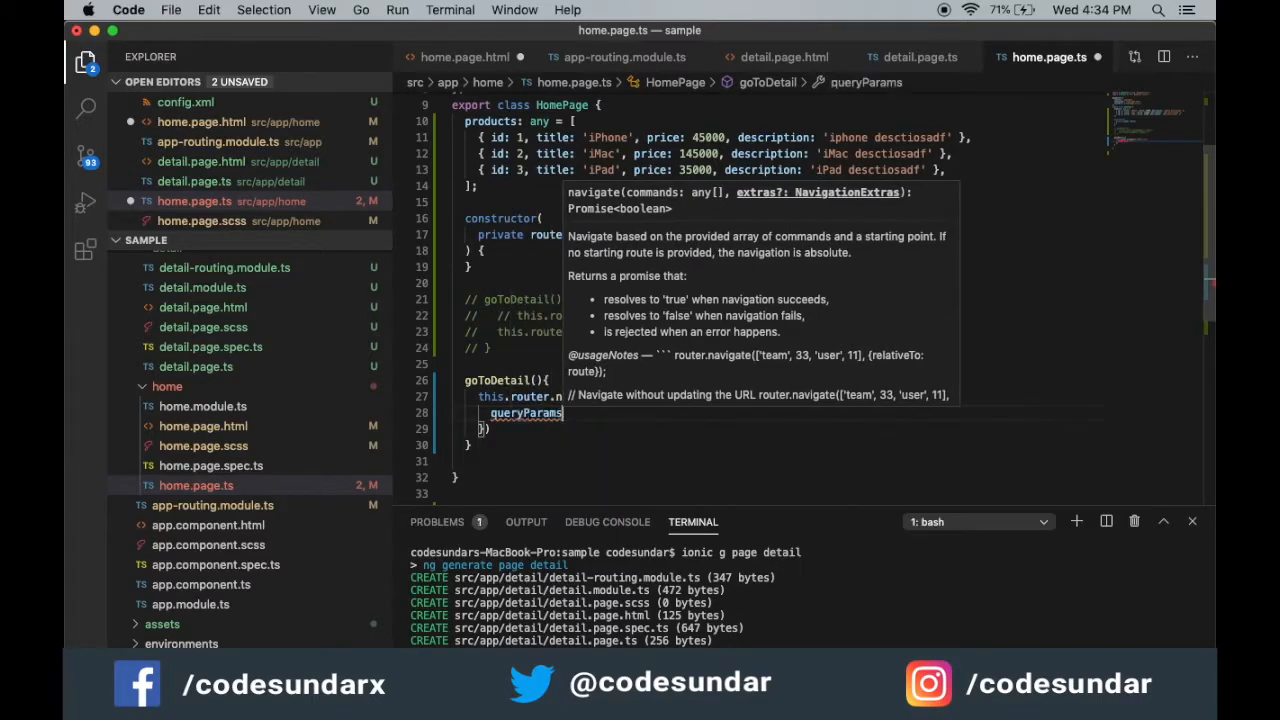
text(:)
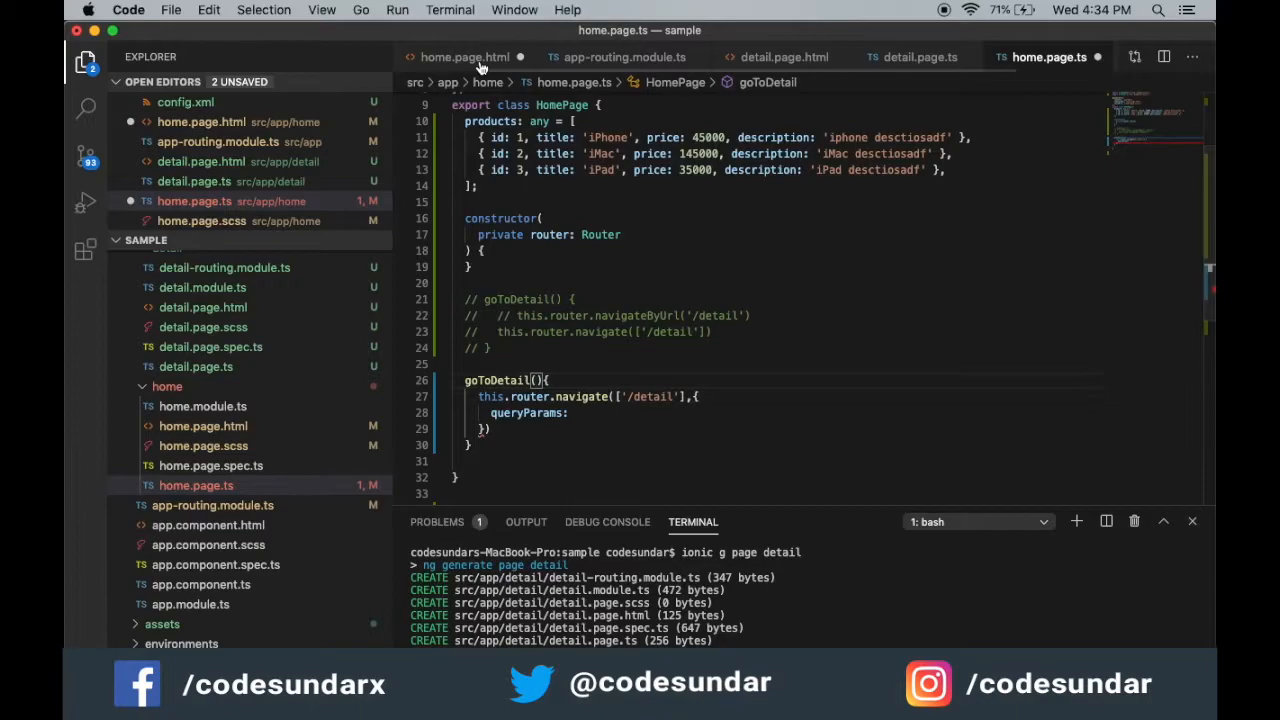
Give goToDetail a product parameter and a sample navigation with name and price: 123.
click(465, 57)
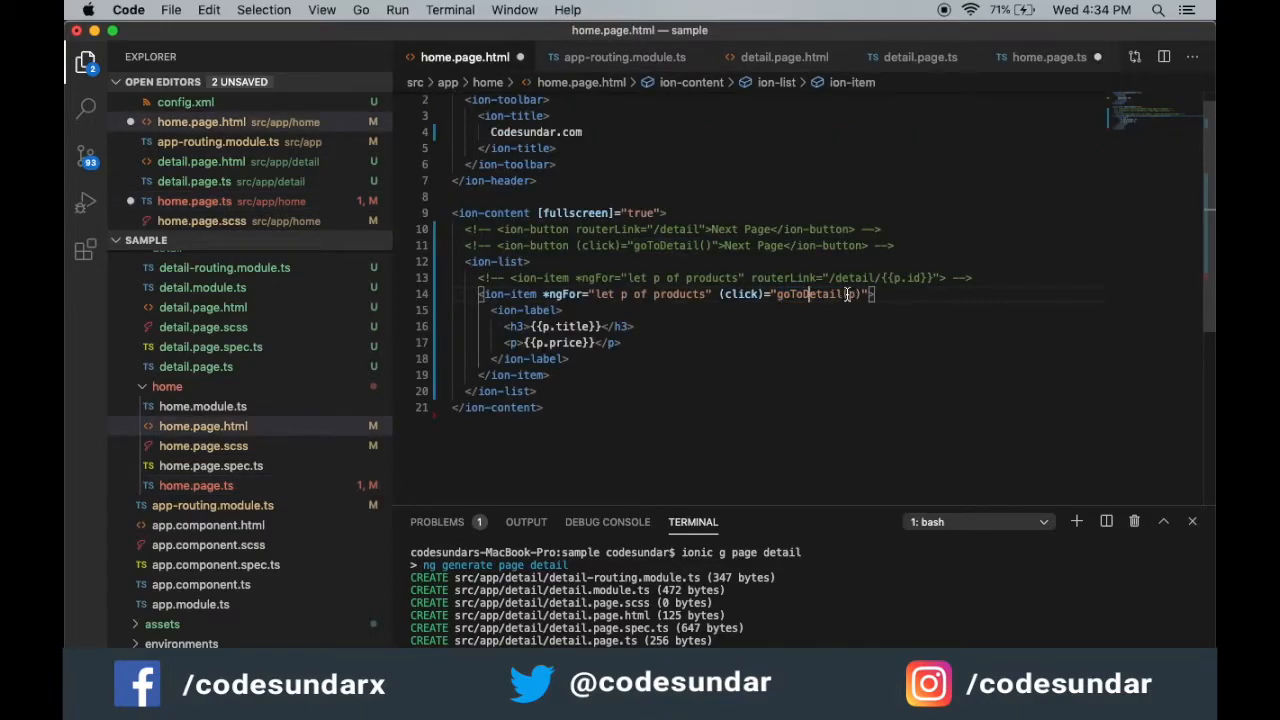
click(1048, 57)
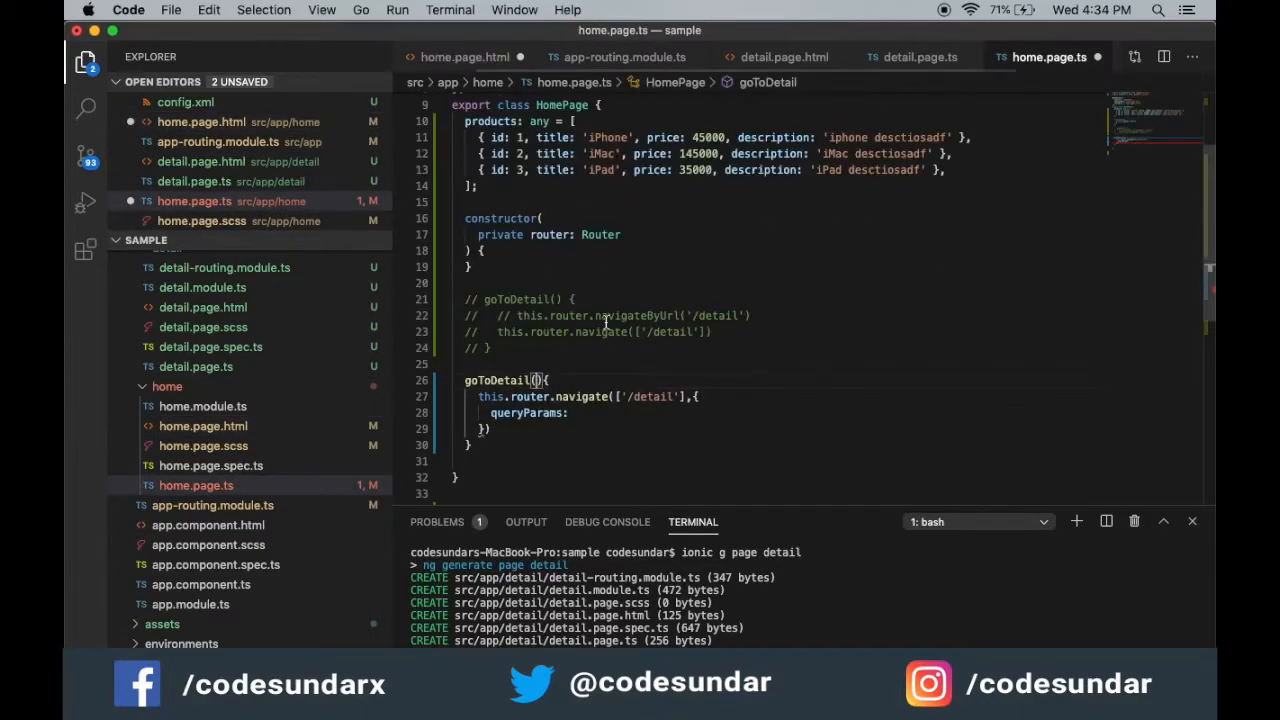
text(proj)
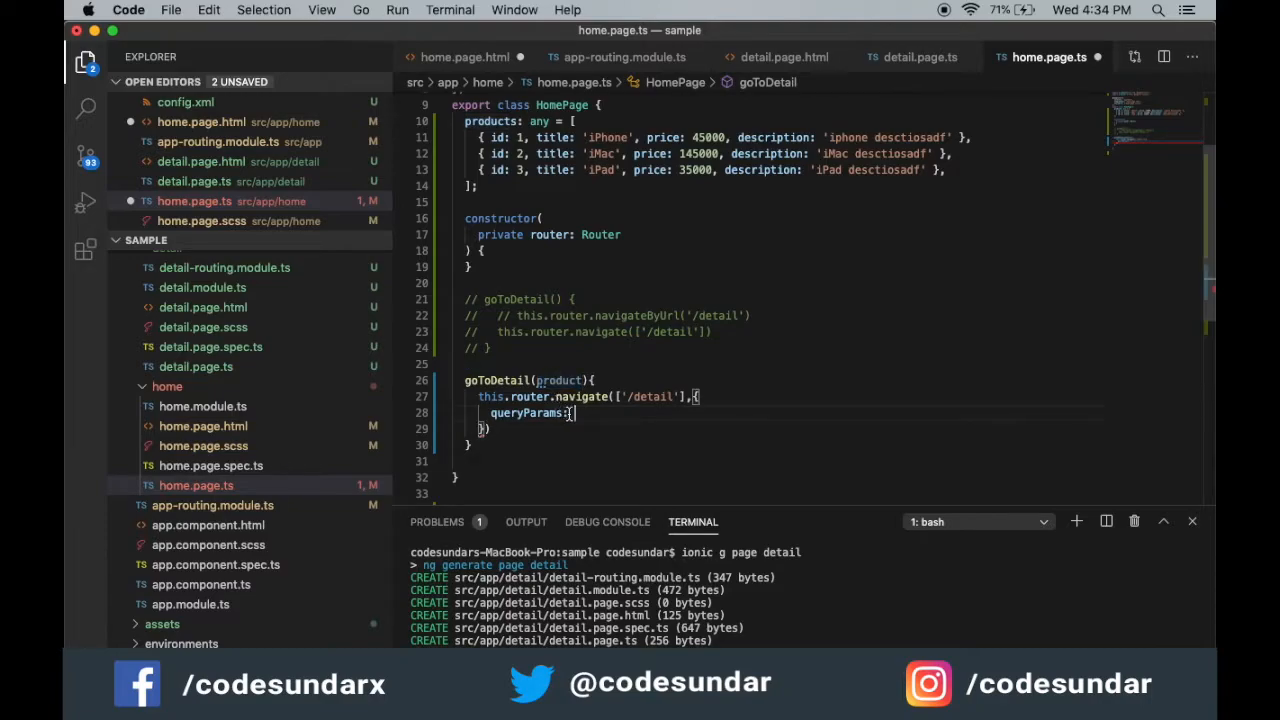
text(product)
text( {)
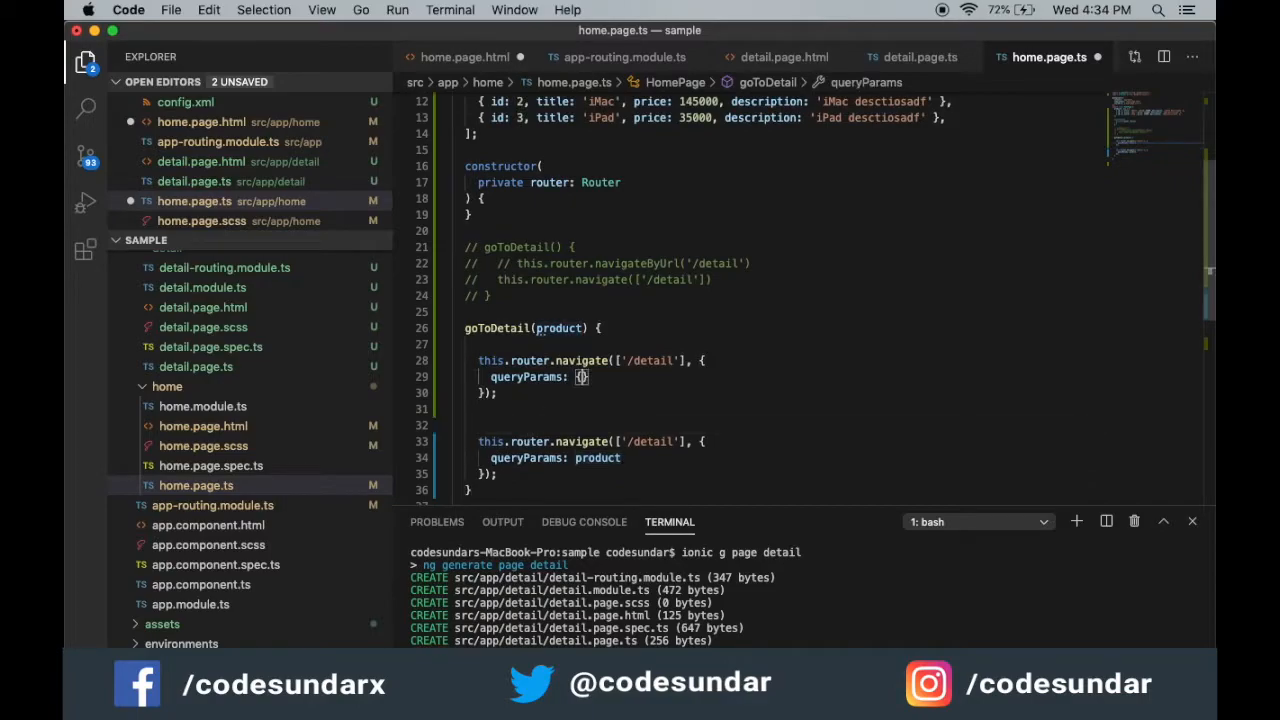
text(name: 'sdf',)
text(proce)
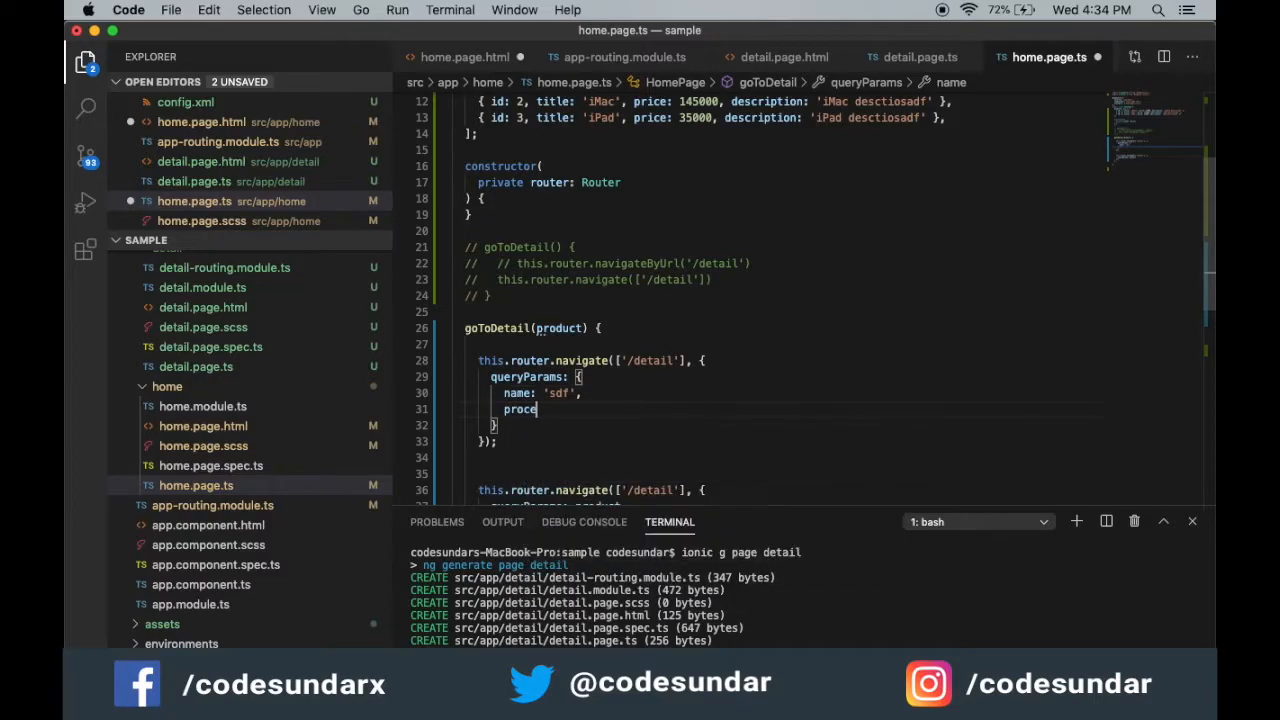
text(rice: 123)
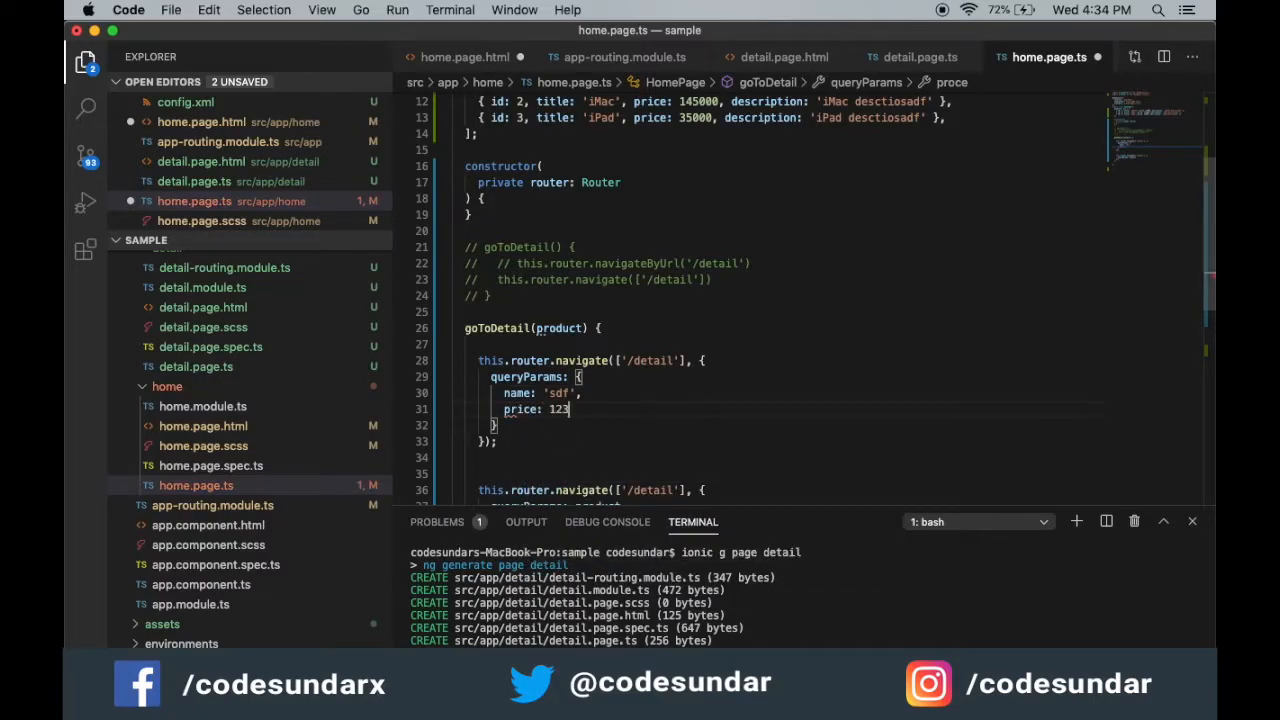
Comment out the hardcoded name/price navigation, keeping the one passing product as queryParams.
scroll(down, 3)
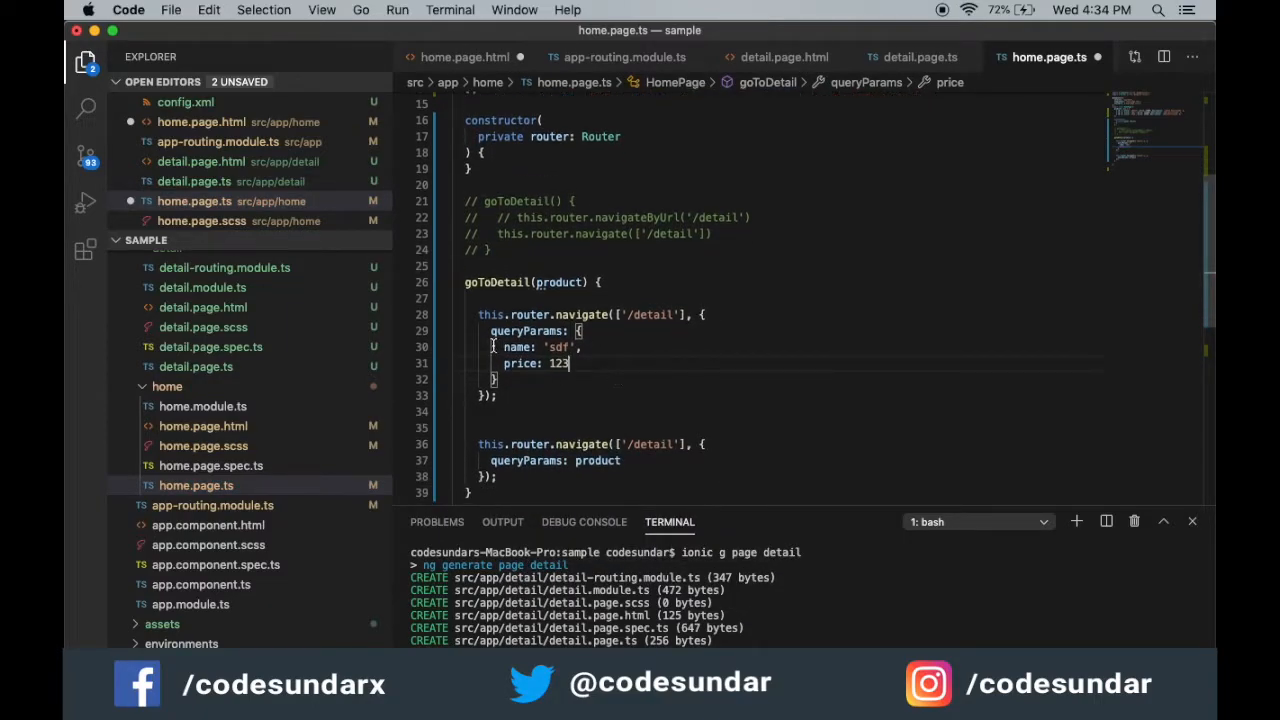
click(463, 314)
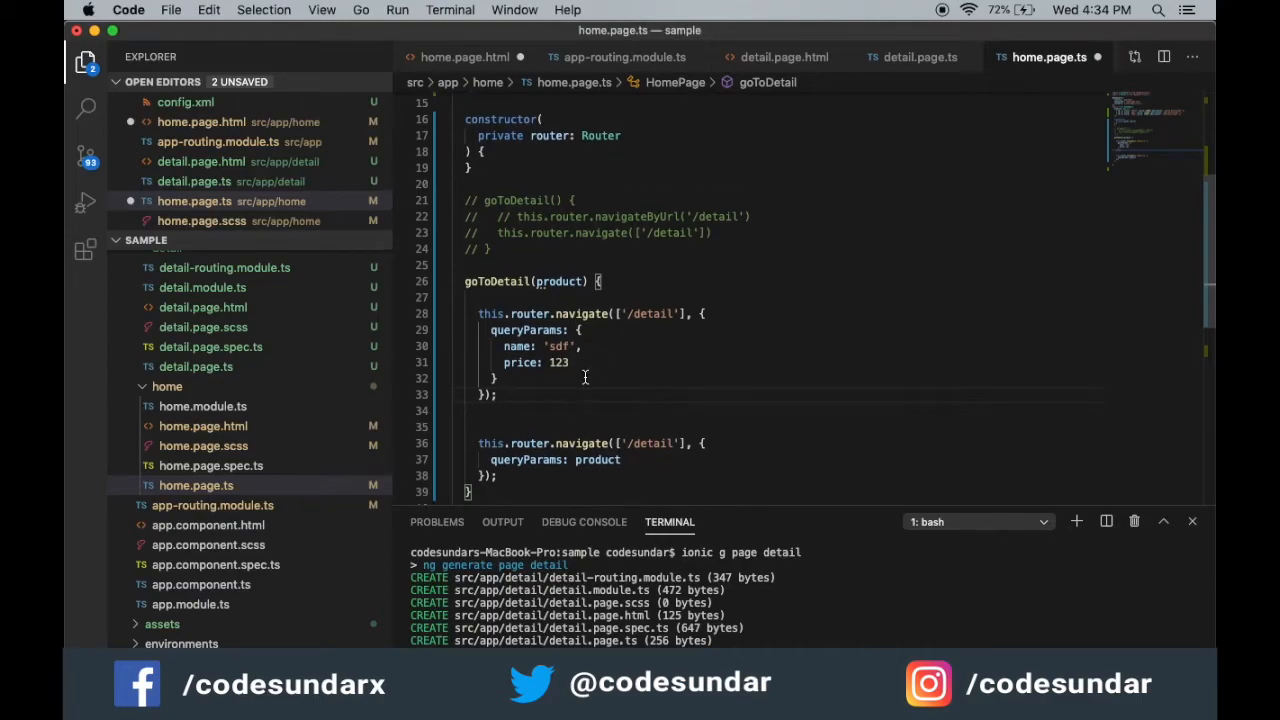
scroll(down, 3)
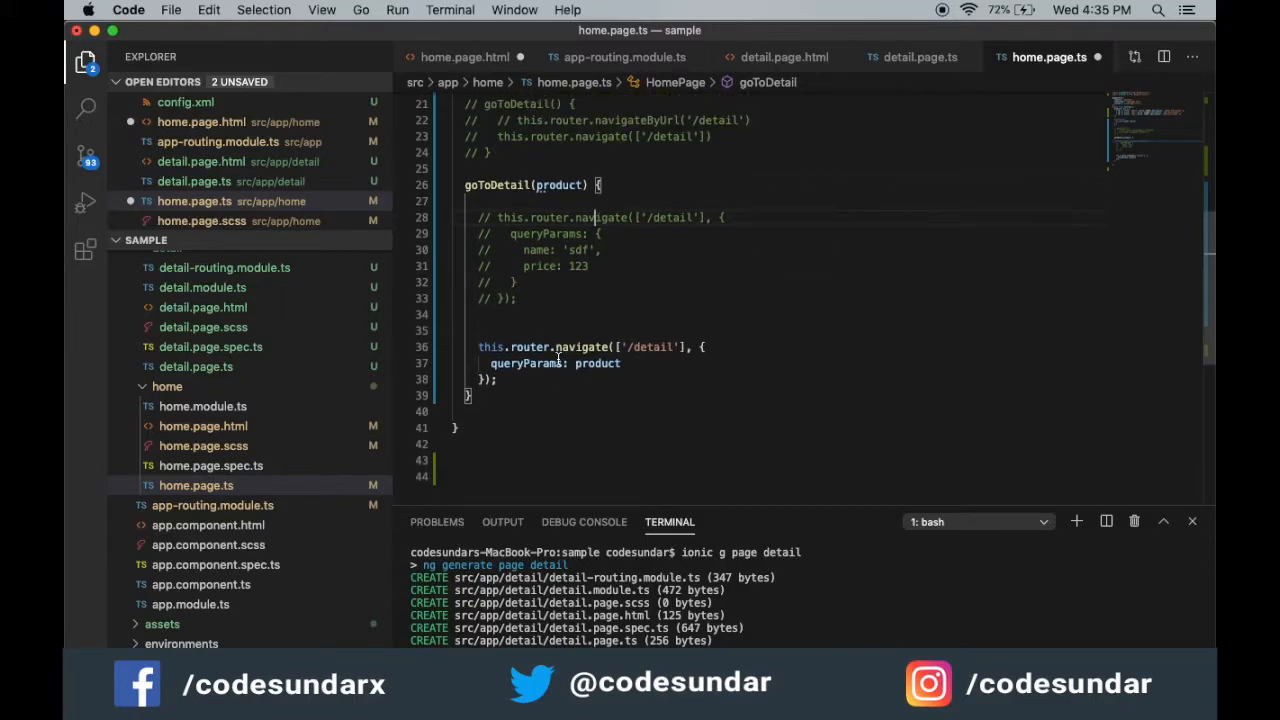
click(557, 363)
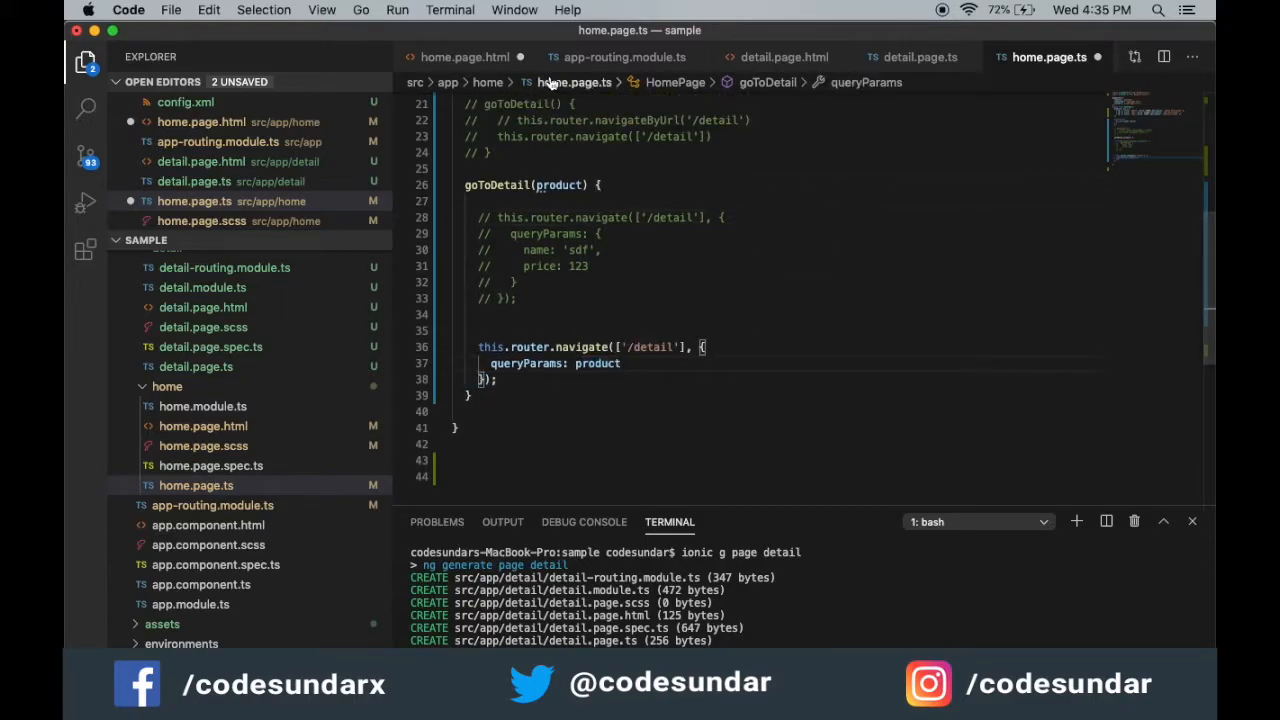
mouse_move(918, 57)
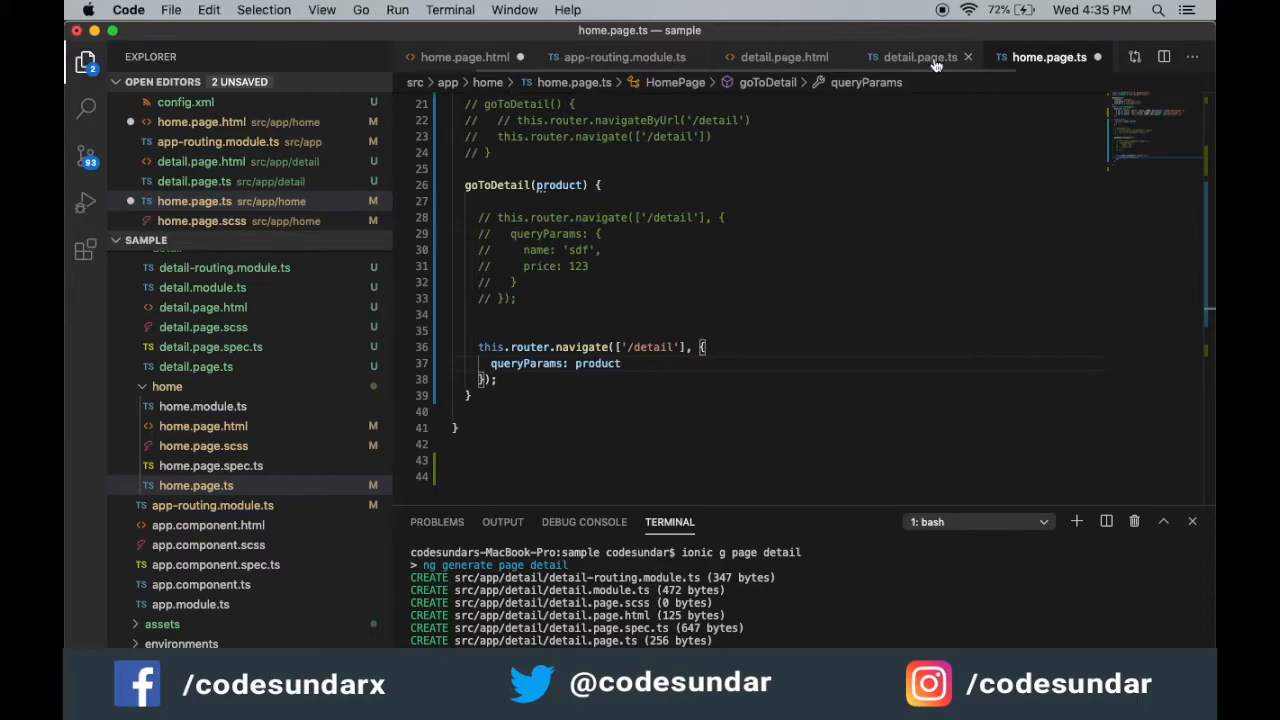
click(918, 57)
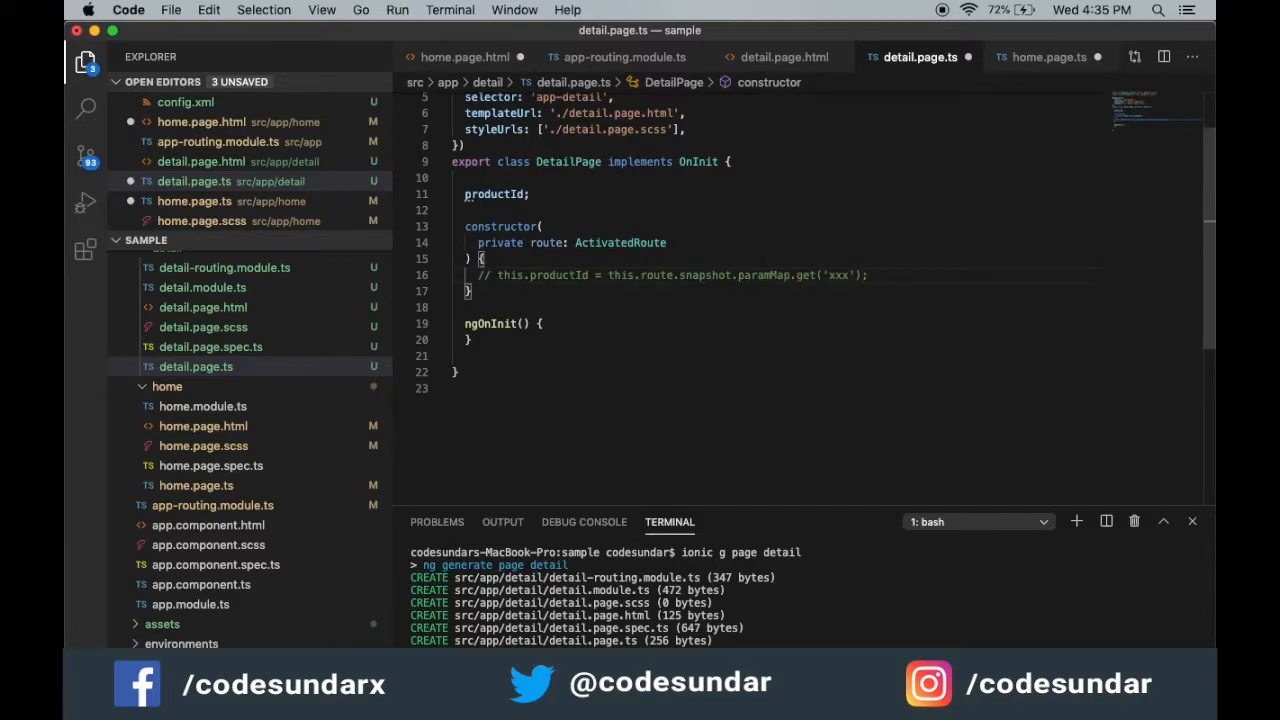
In detail.page.ts, add product: any = {} and log subscribed route queryParams, then save.
key(enter)
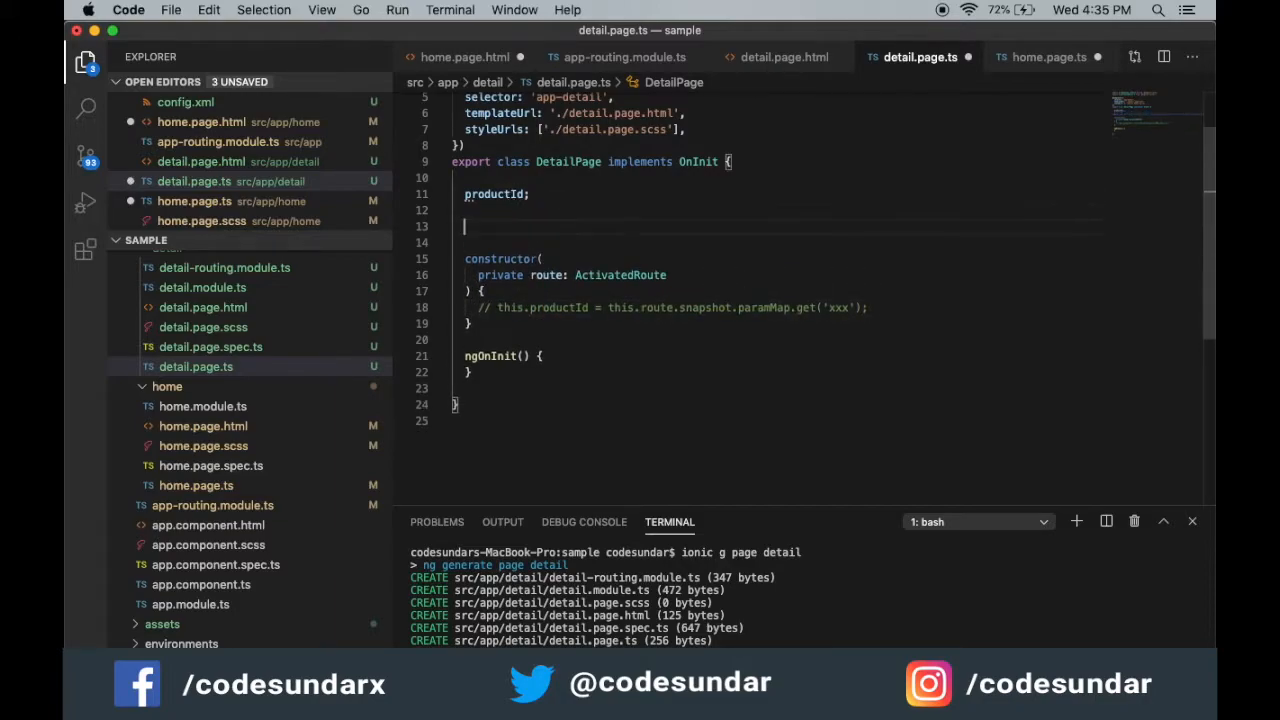
text(product:any =)
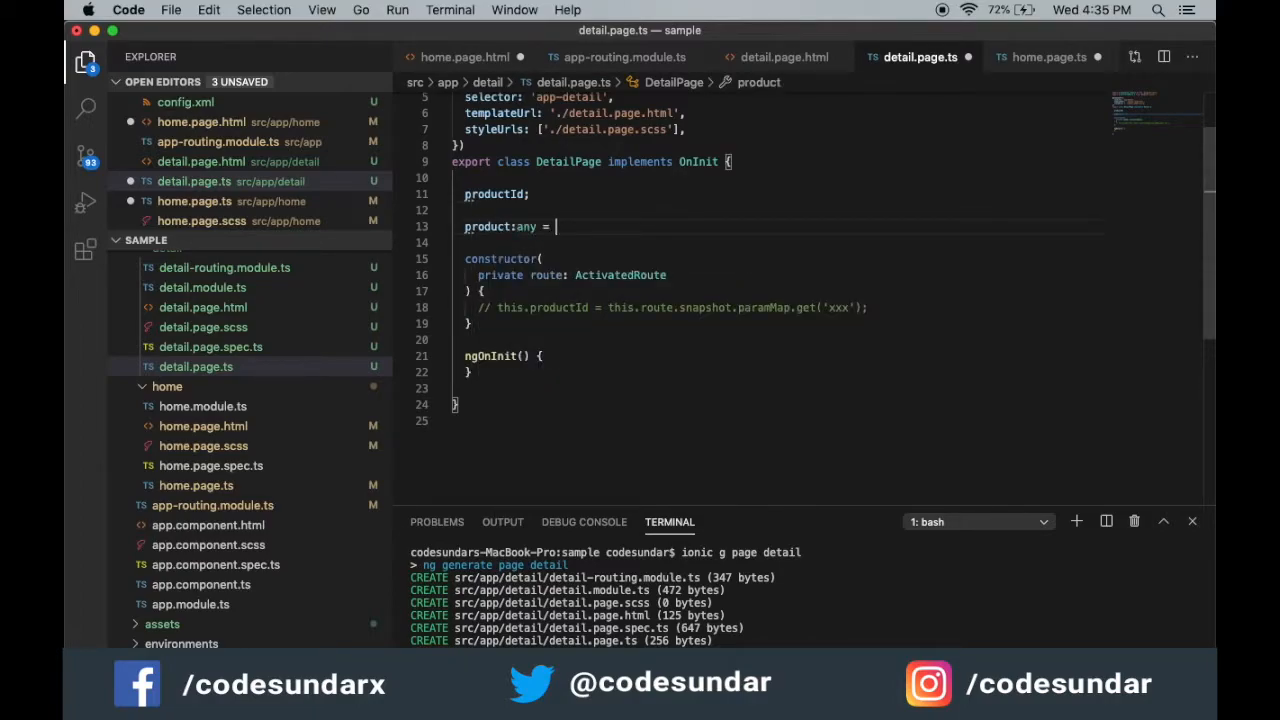
text({};)
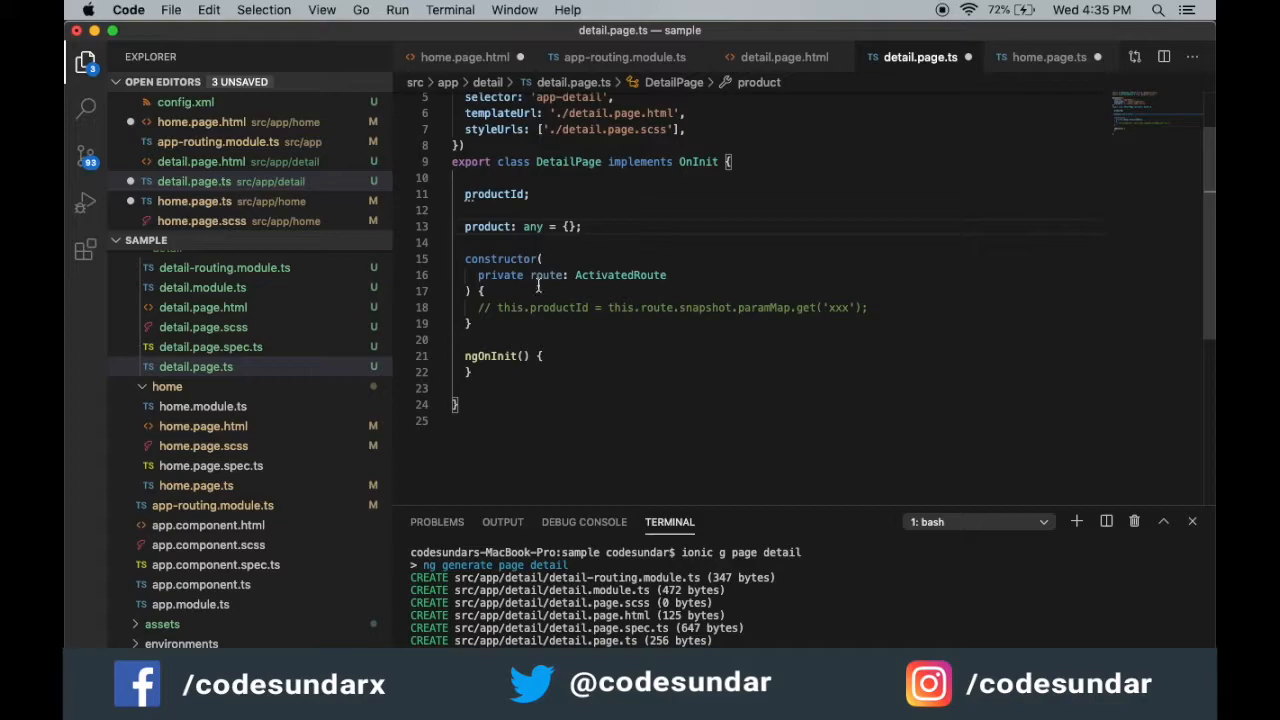
text(this.route.queryParams.subscribe( data =>{)
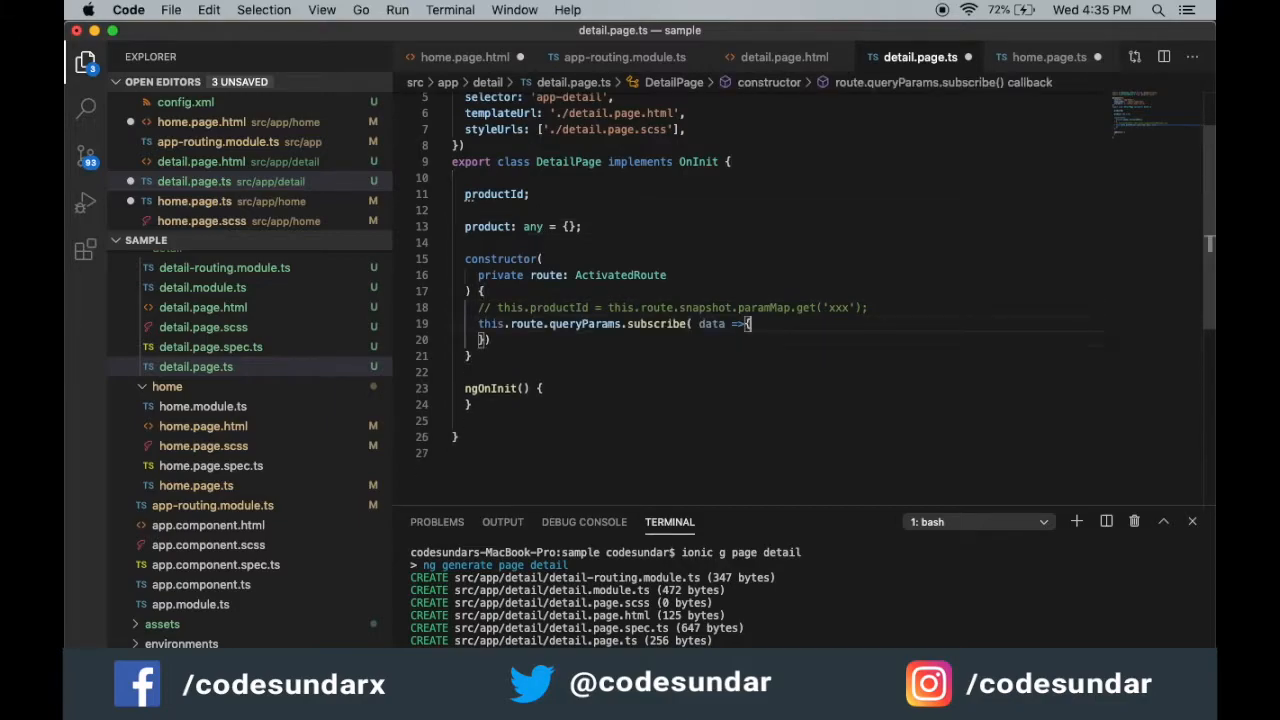
text(console.log(res)
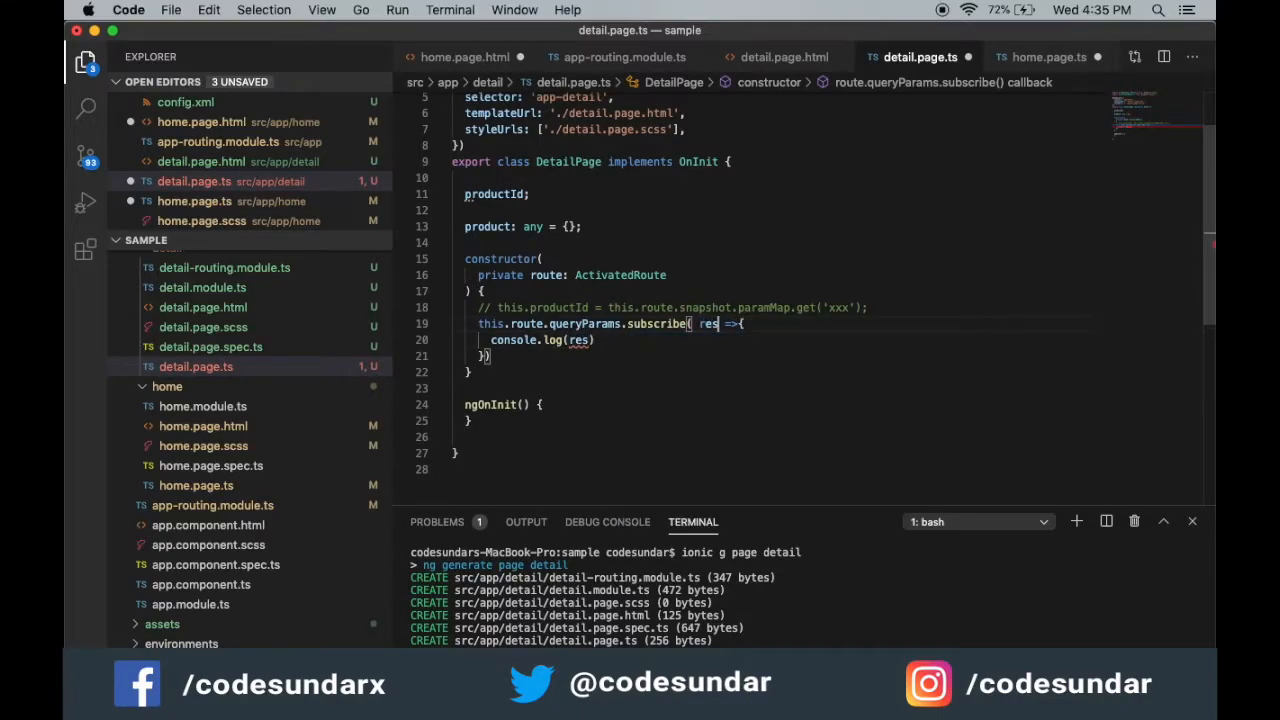
text(;)
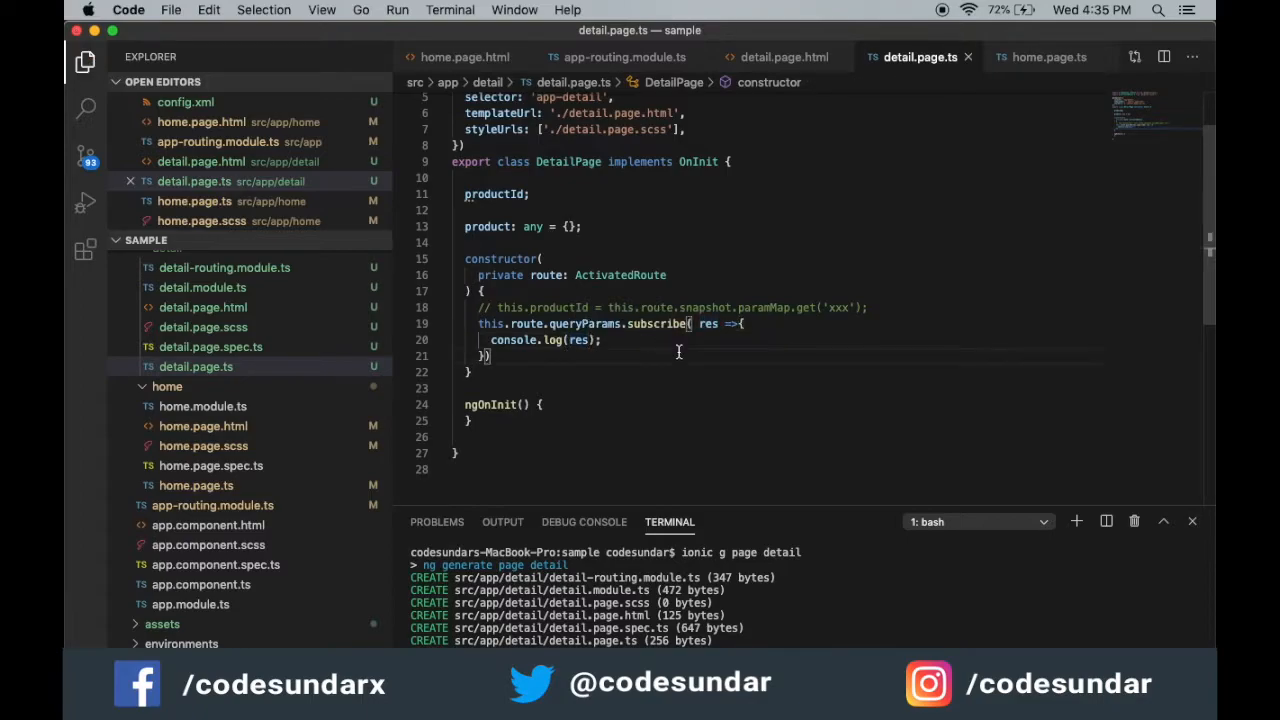
click(135, 10)
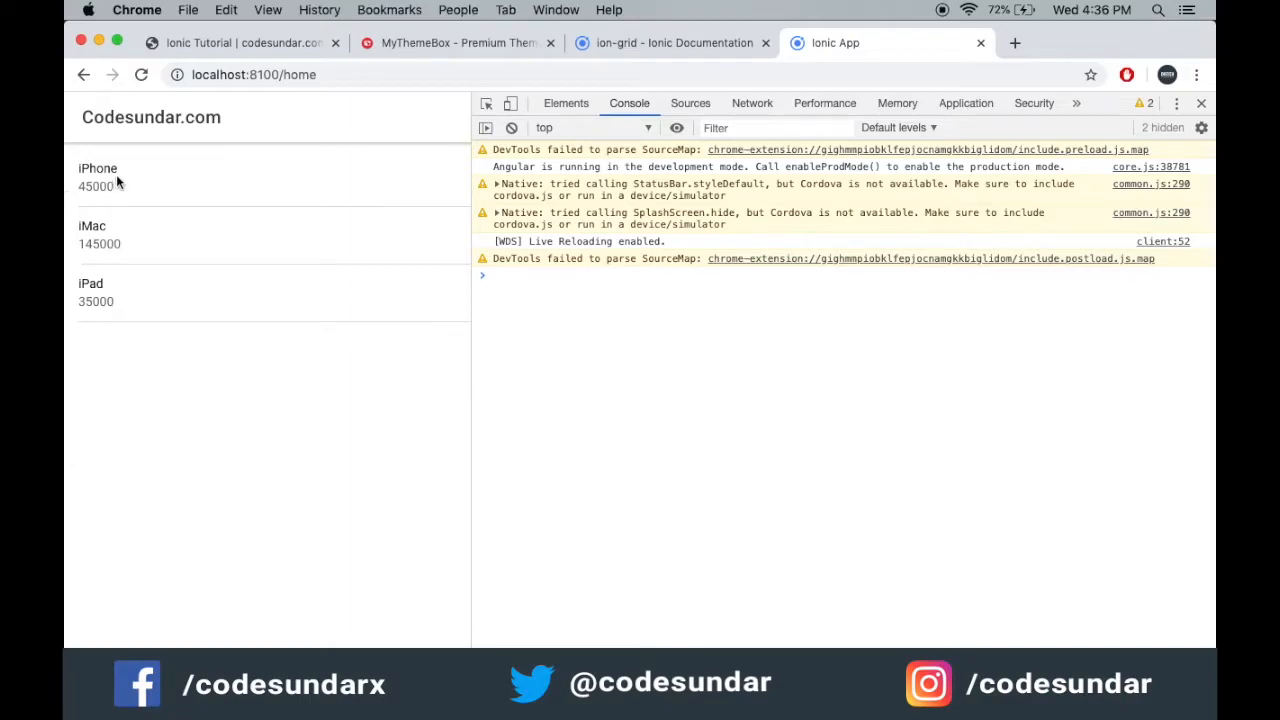
Open the iPhone detail page and inspect the logged id, title, price and description.
click(98, 177)
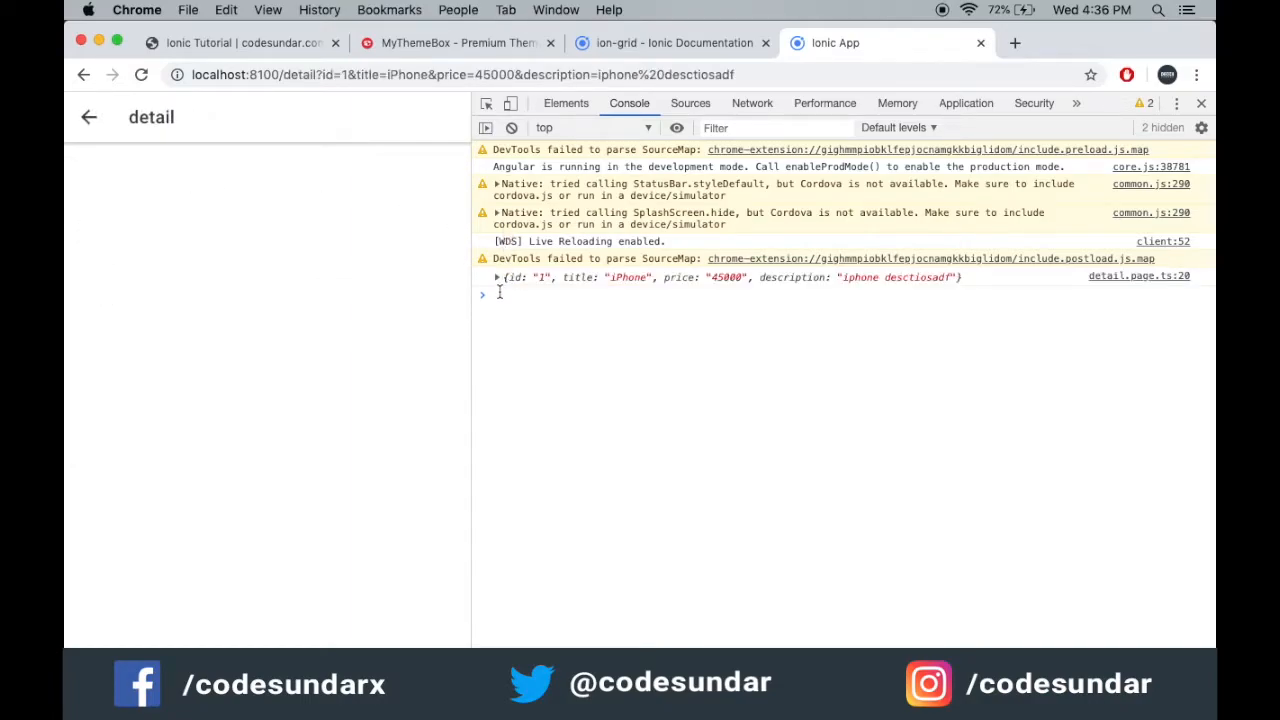
mouse_move(718, 283)
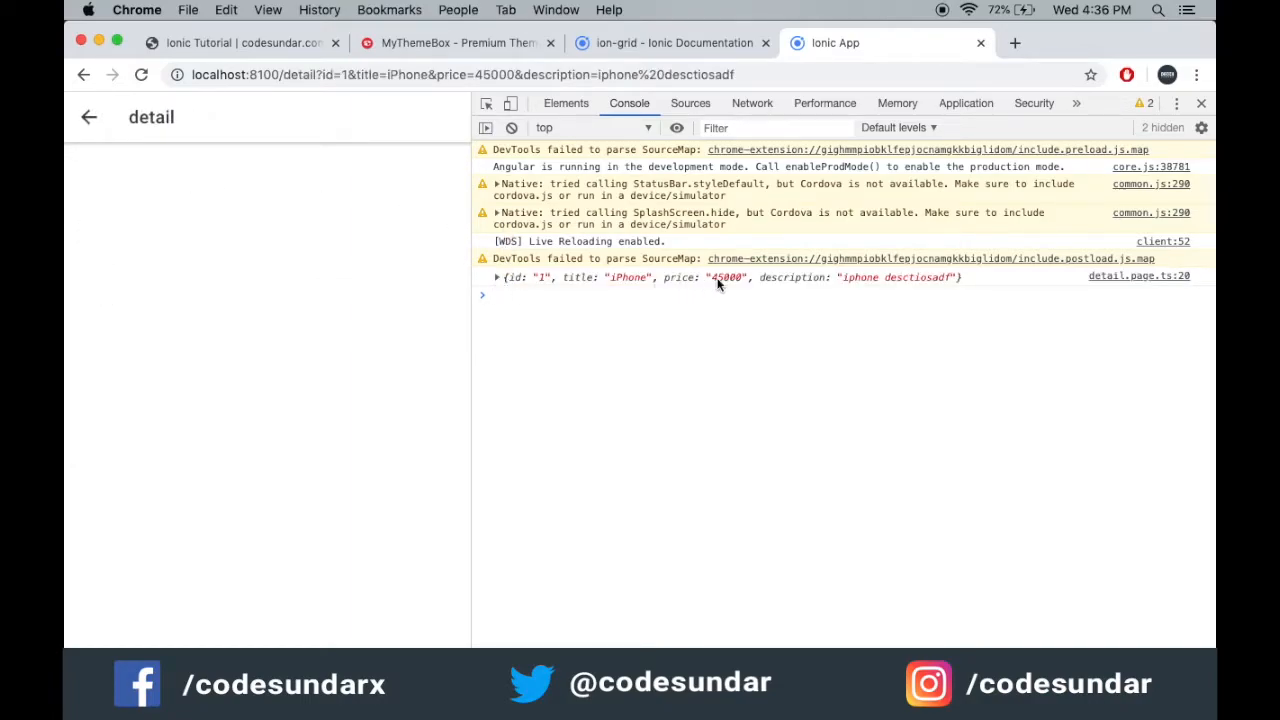
click(496, 277)
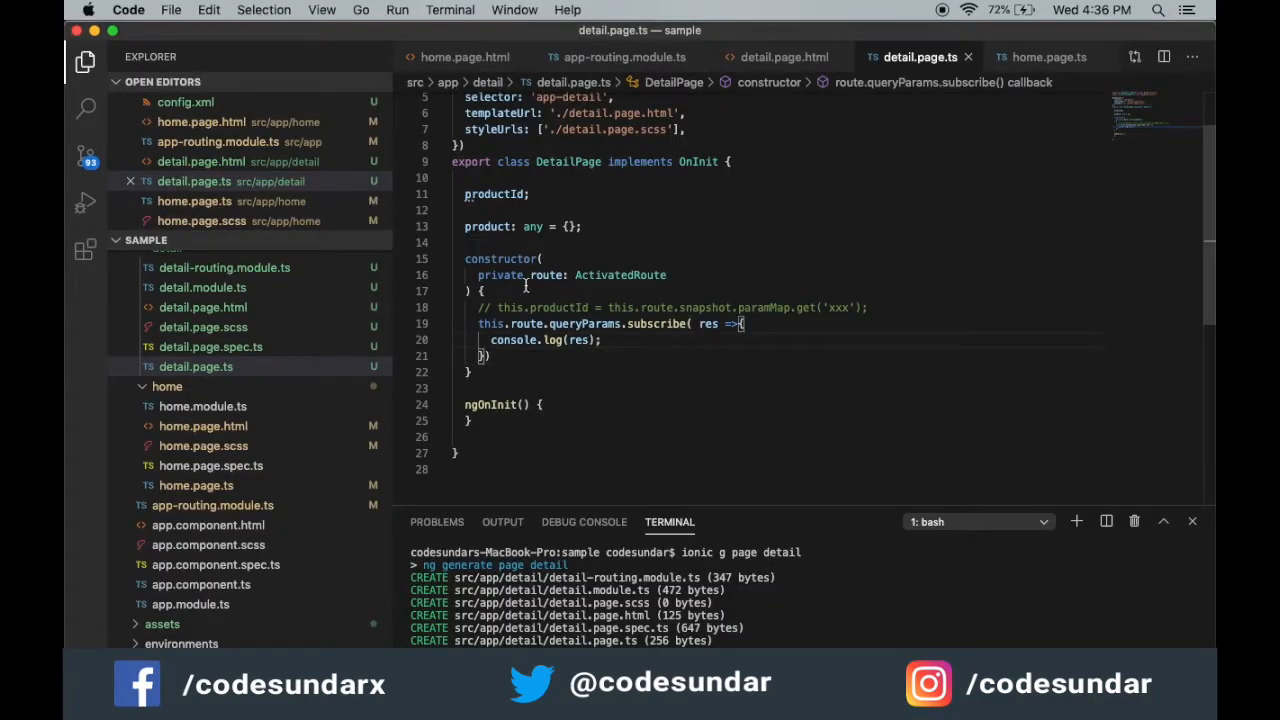
Show product.id in the h2 and add paragraphs for title, description and price.
text(this.r)
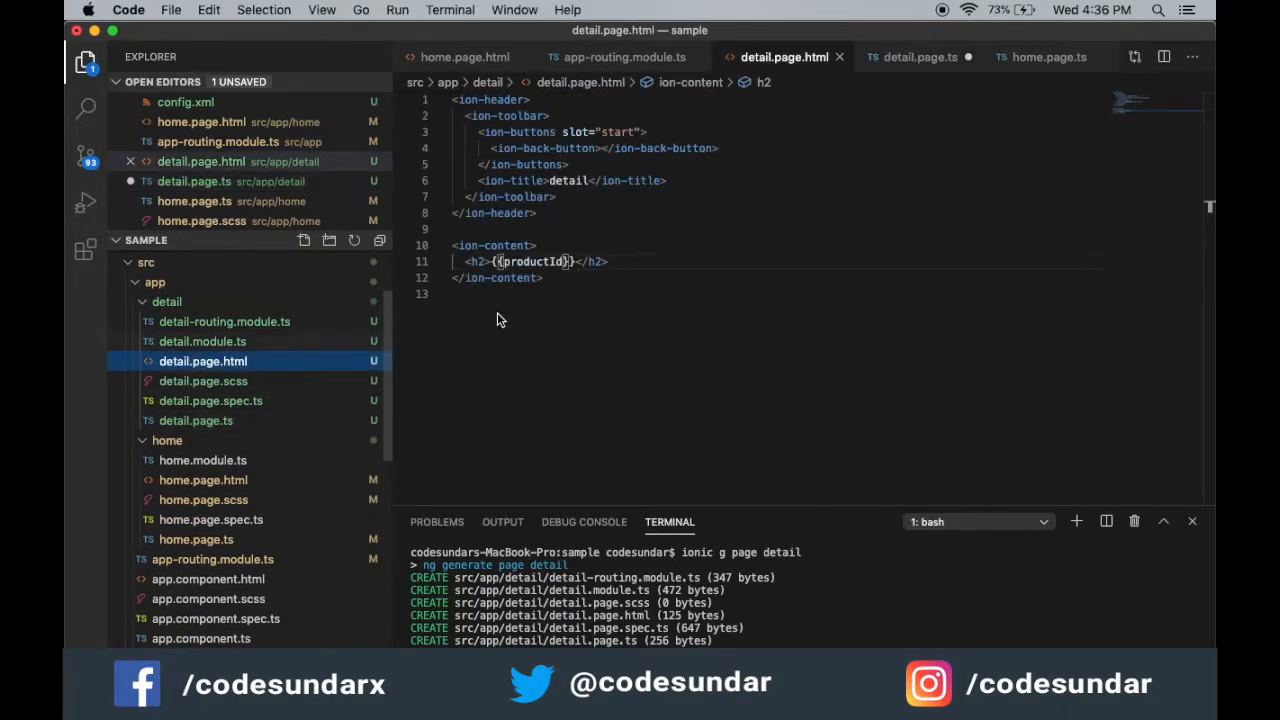
key(Backspace)
text(cut.i)
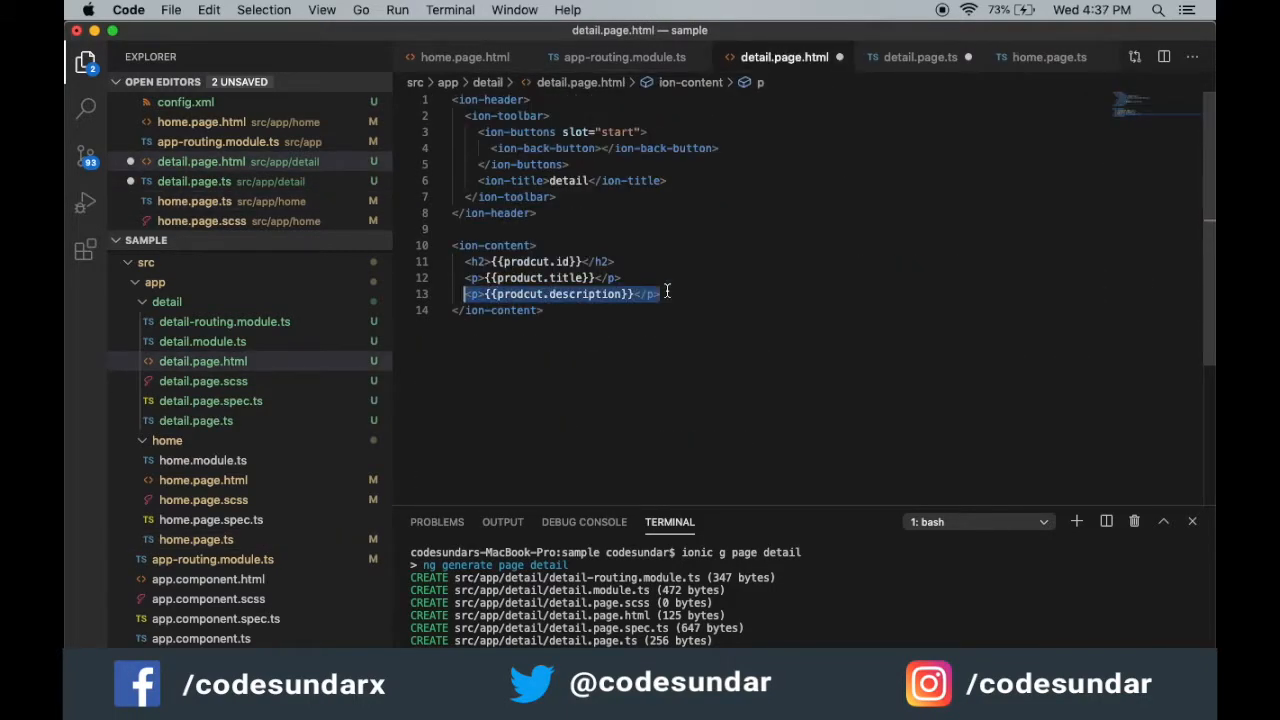
text(<p>{{prodcut.price}}</p>)
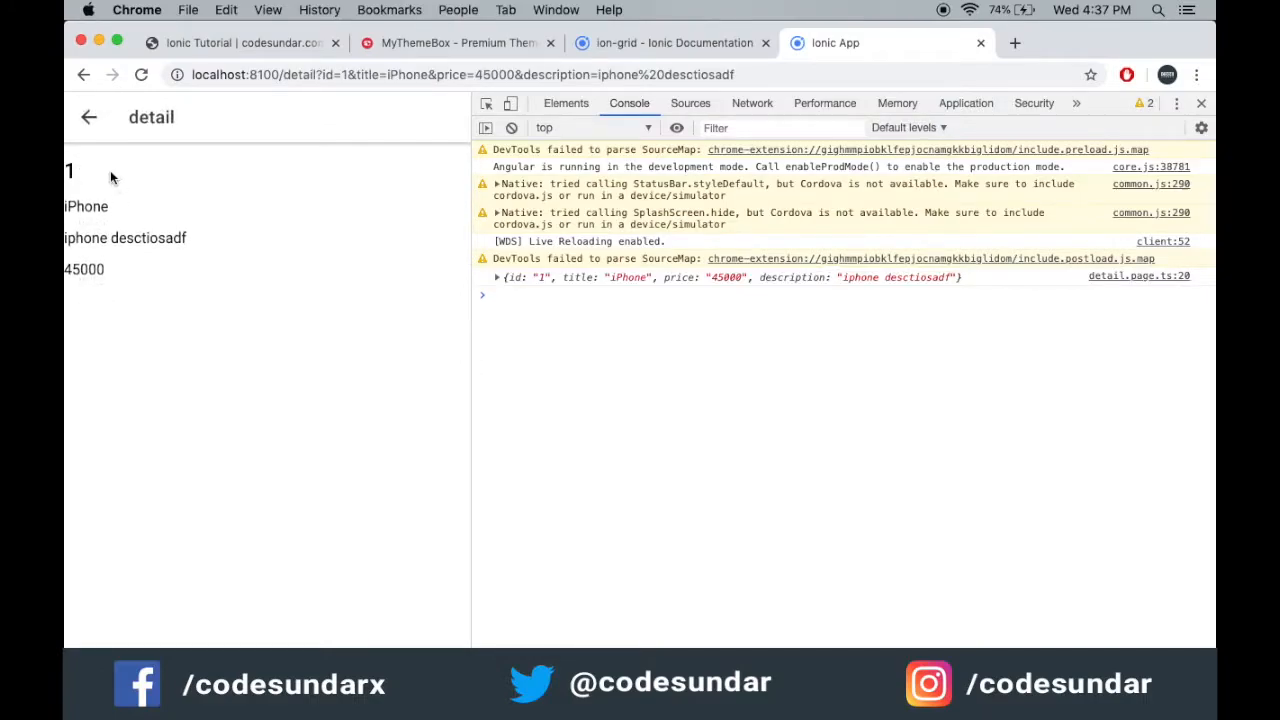
mouse_move(134, 292)
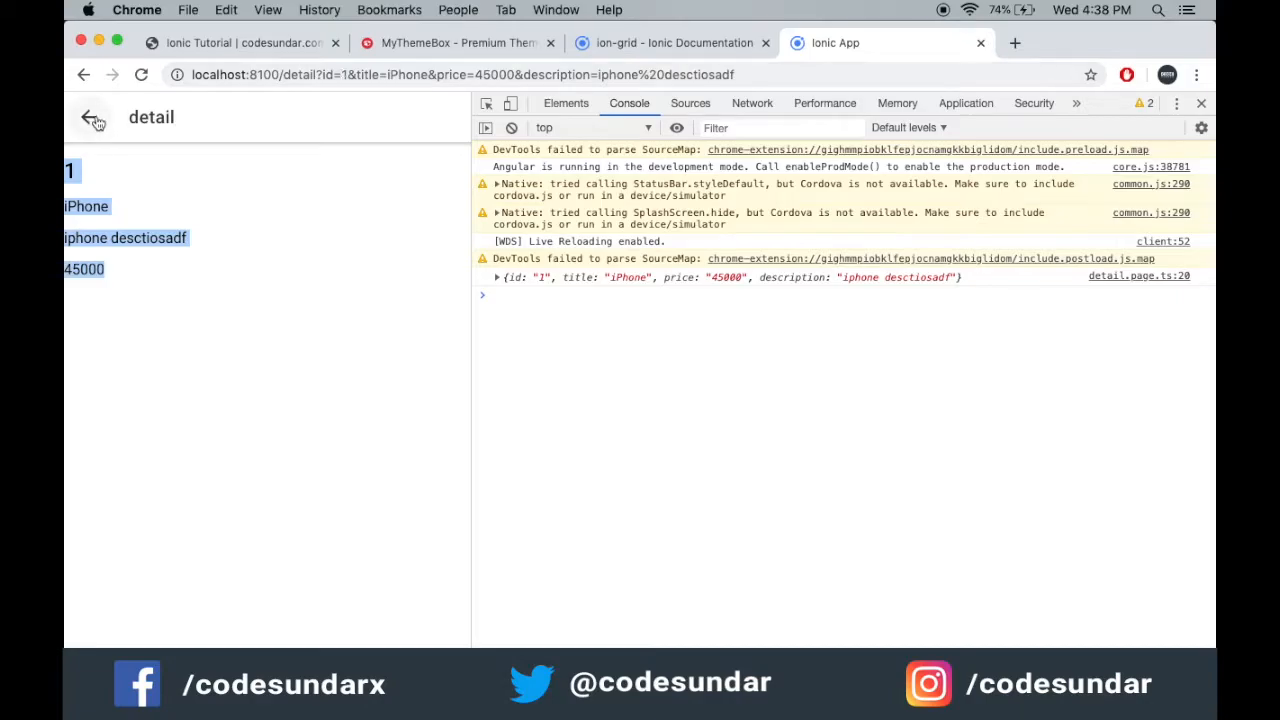
Return to the product list and check the iMac and iPad detail pages show their values.
click(93, 117)
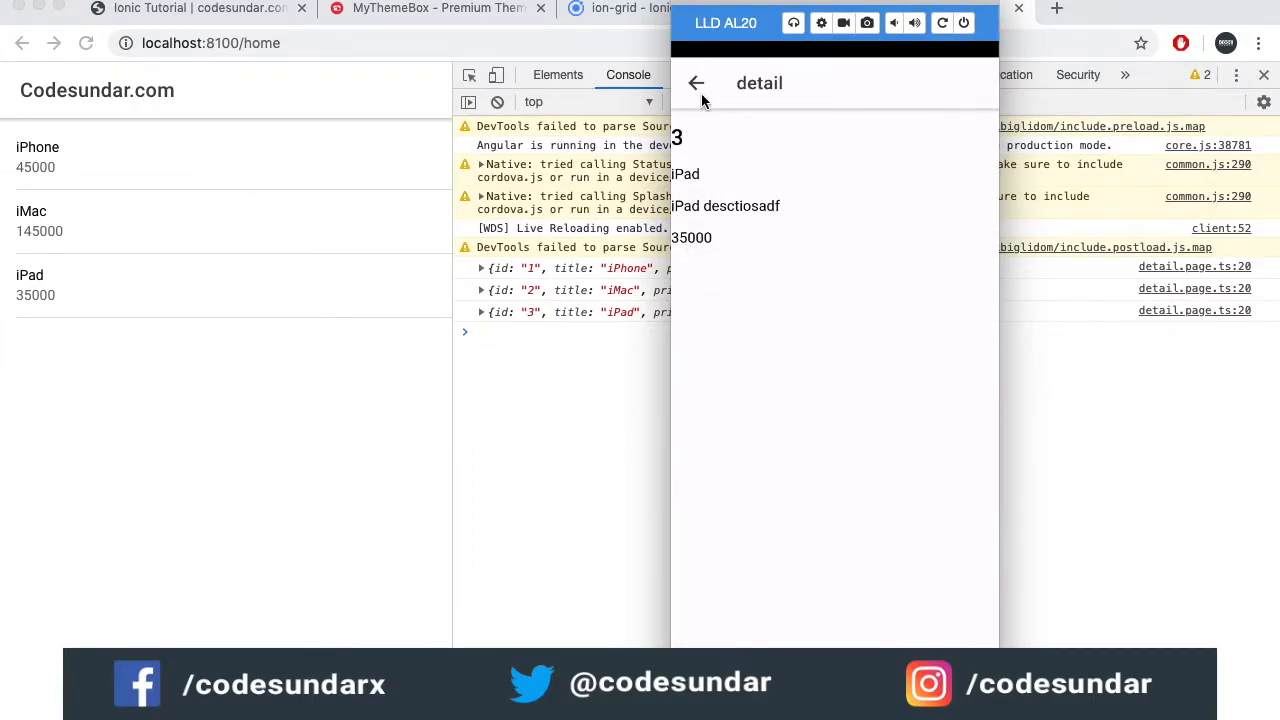
click(696, 83)
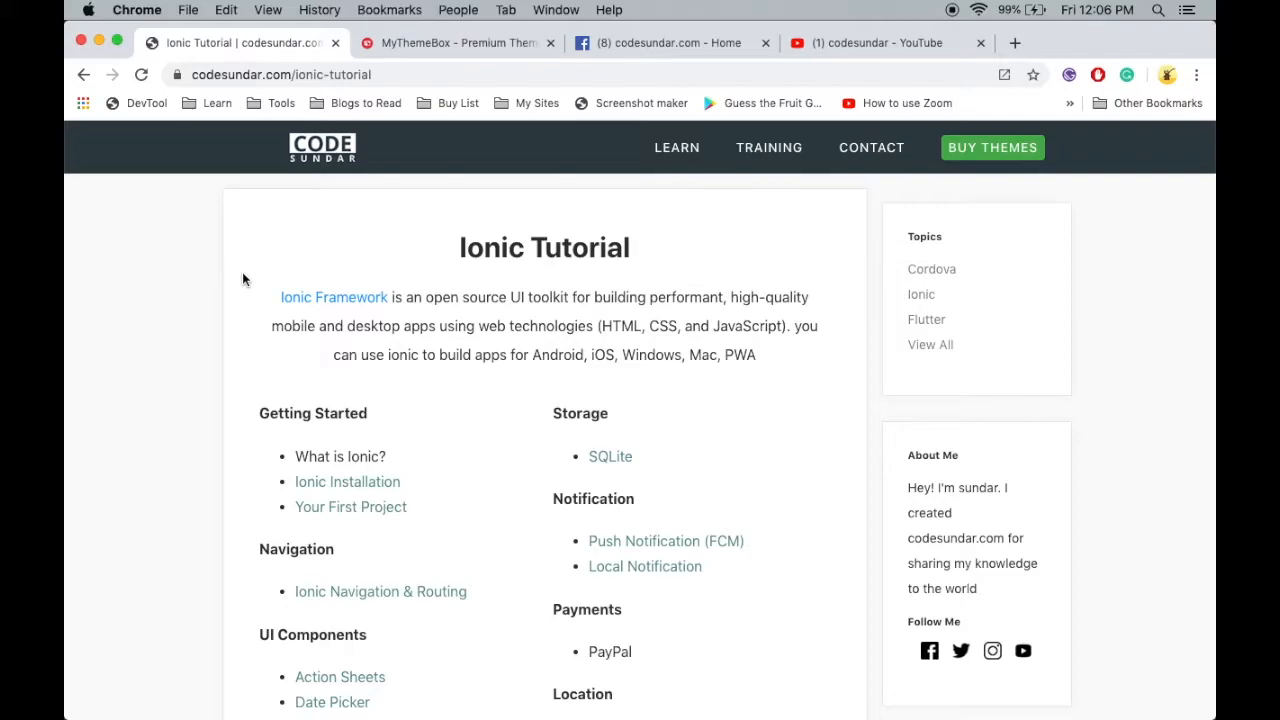
Visit the YouTube channel and MyThemeBox pages, then open the codesundar.com Training page.
click(280, 74)
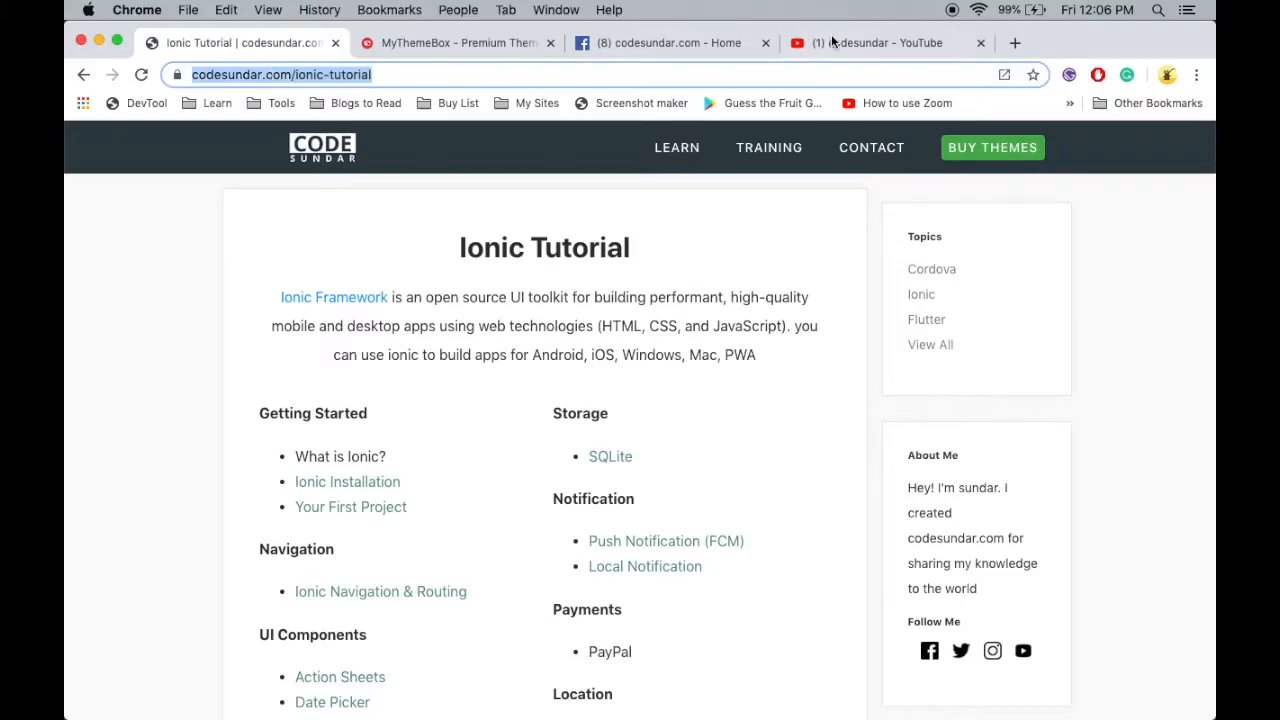
click(870, 43)
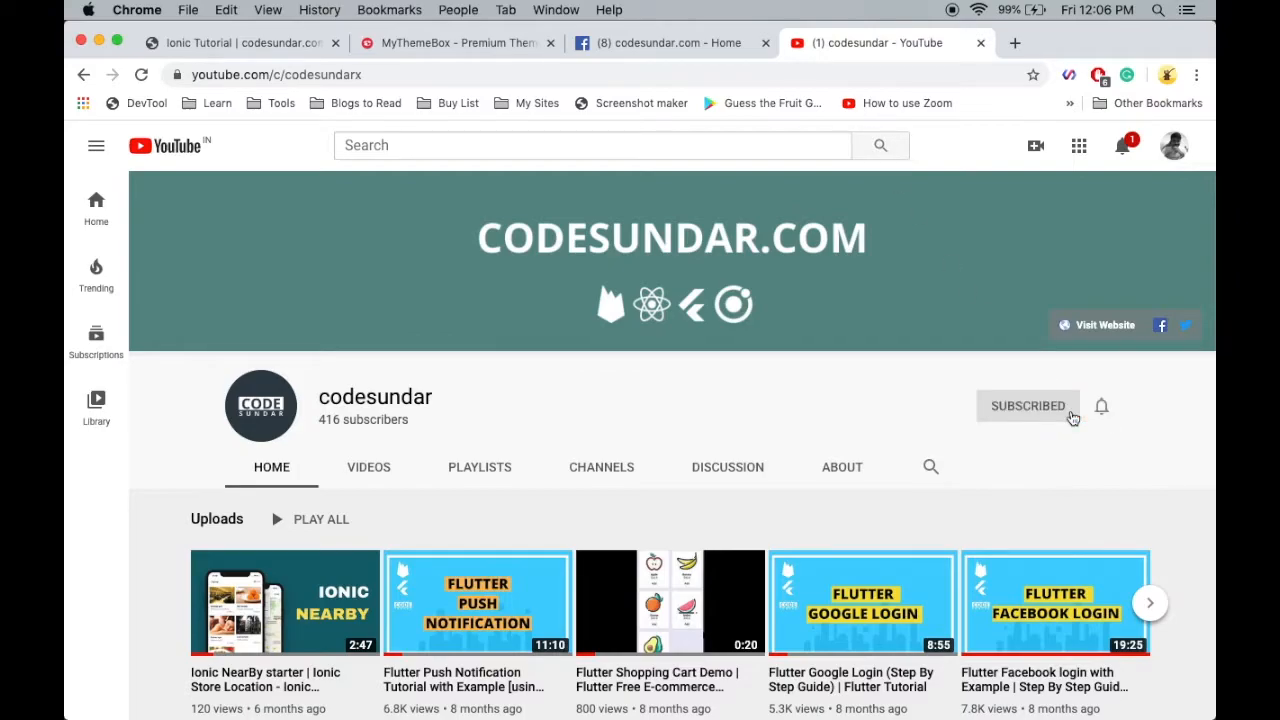
click(1101, 406)
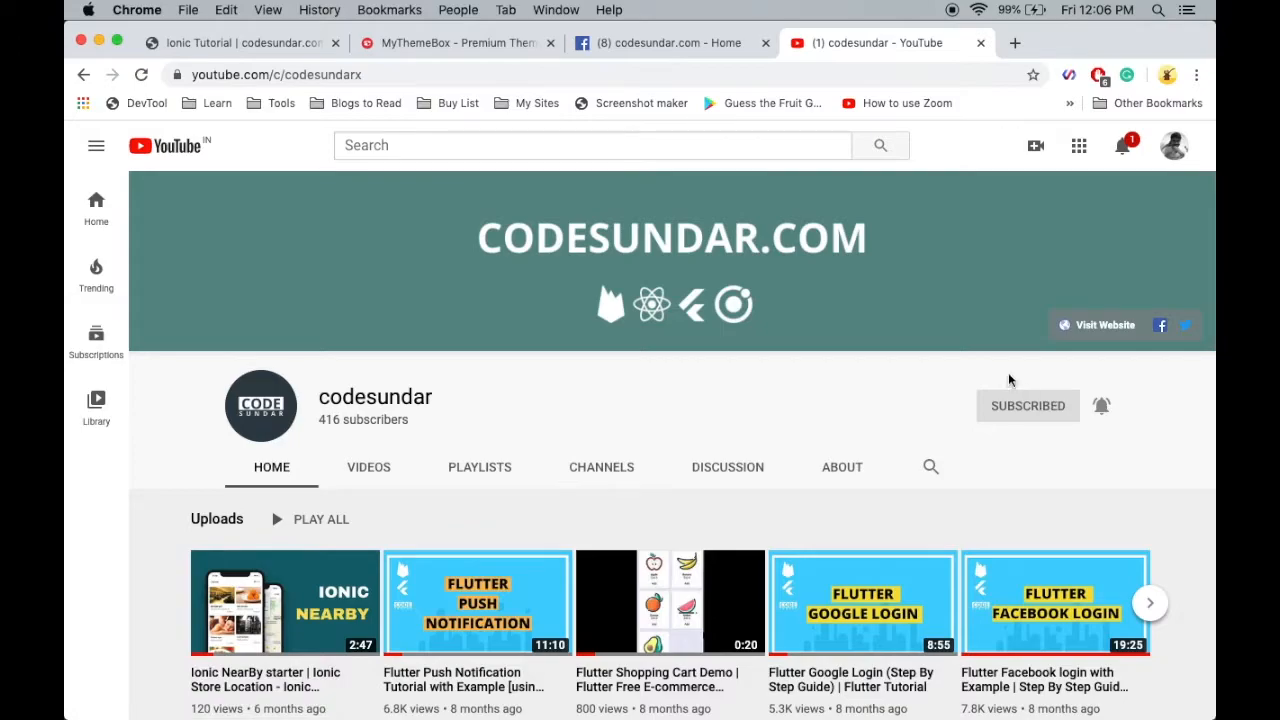
click(455, 43)
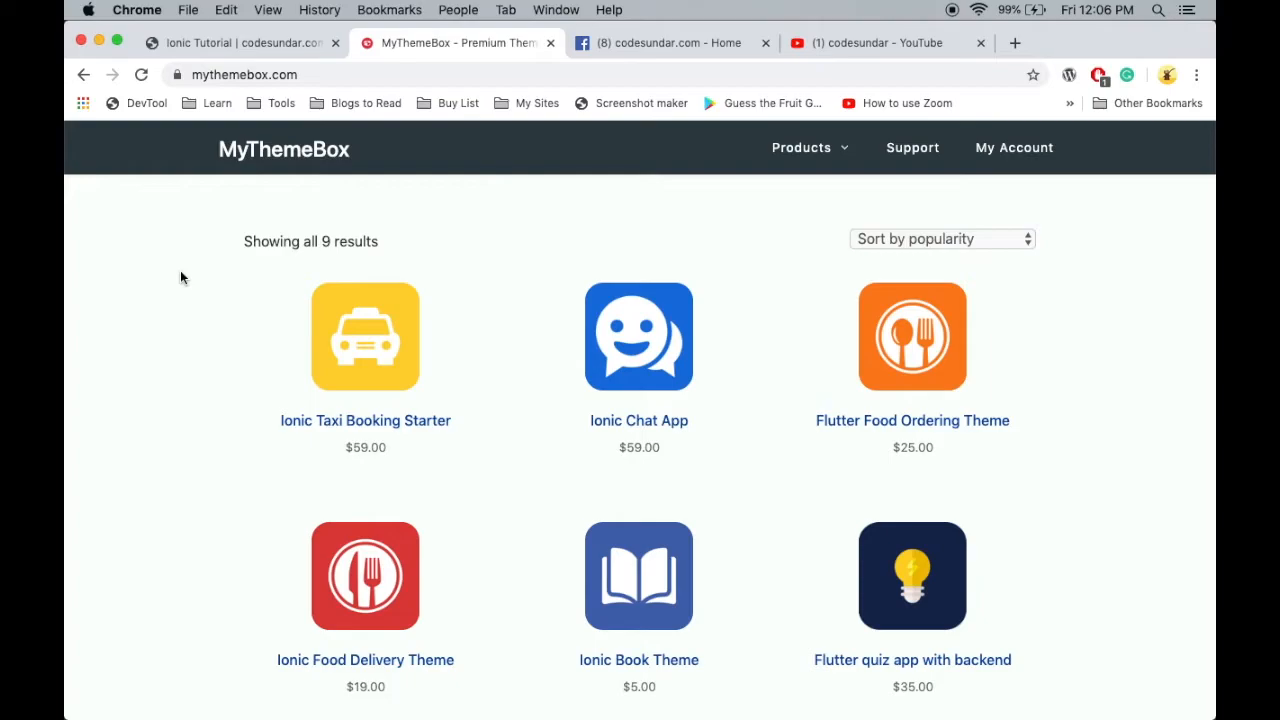
click(240, 43)
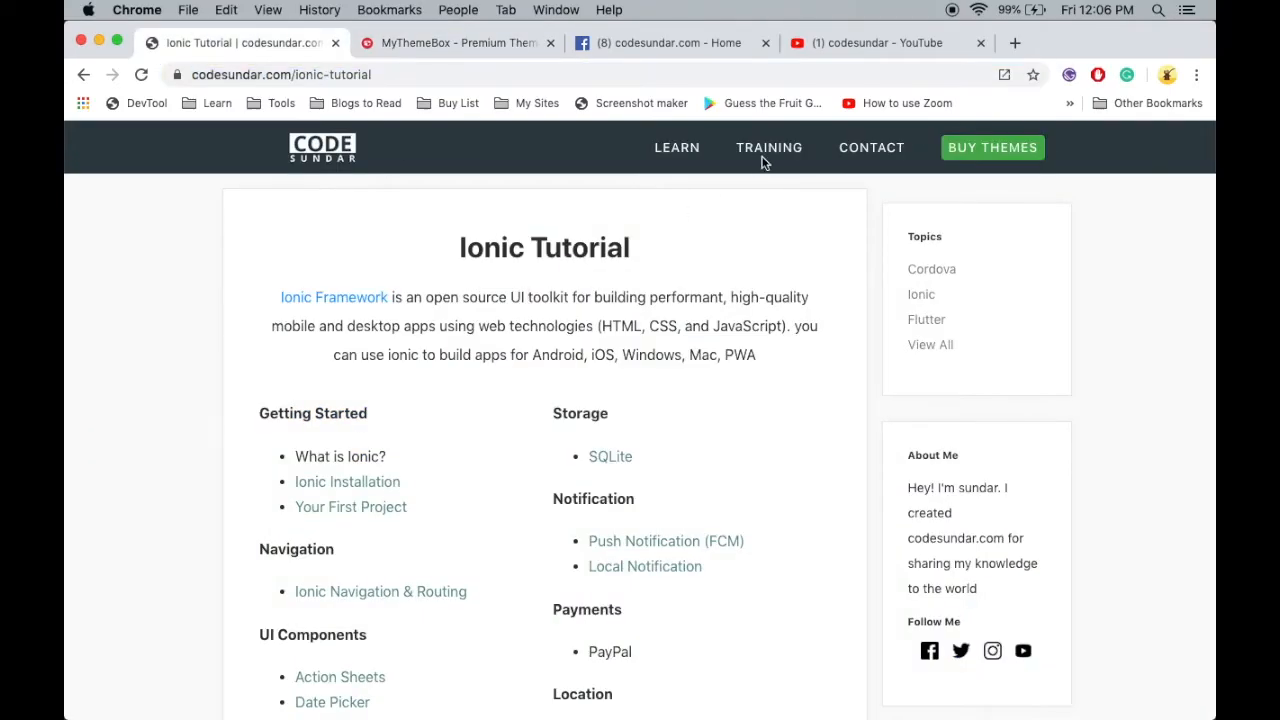
mouse_move(769, 152)
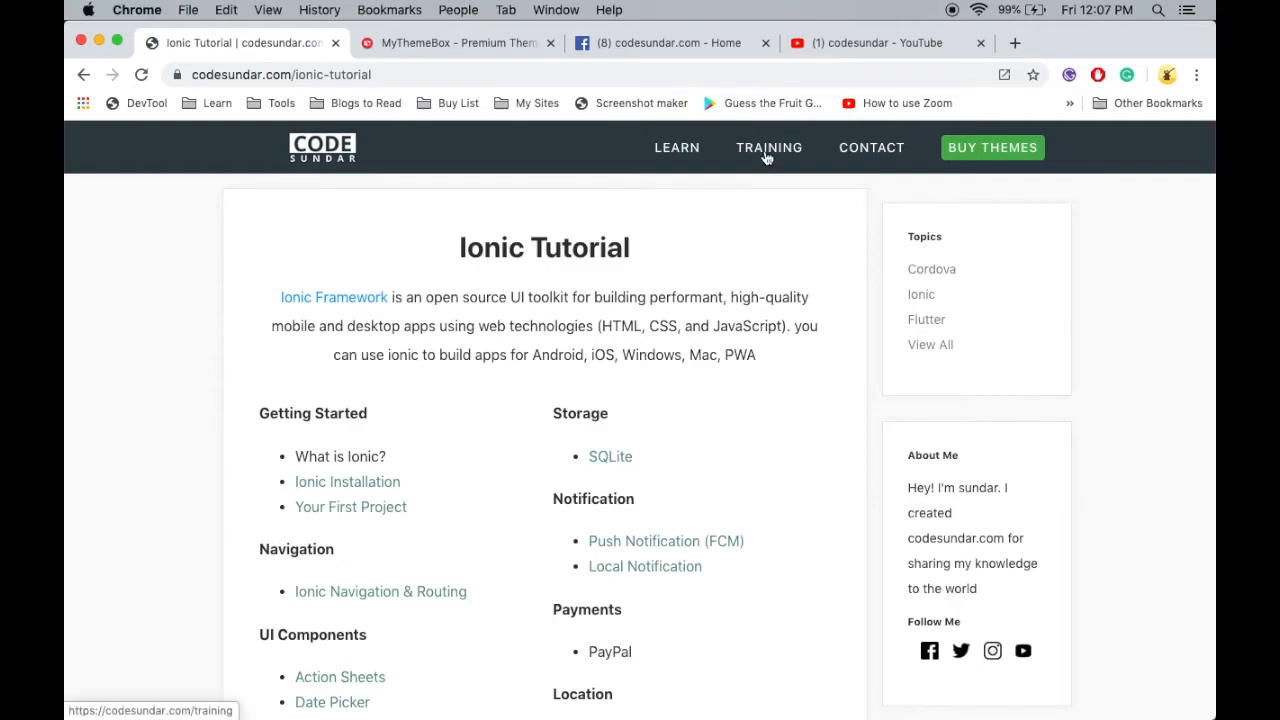
click(769, 147)
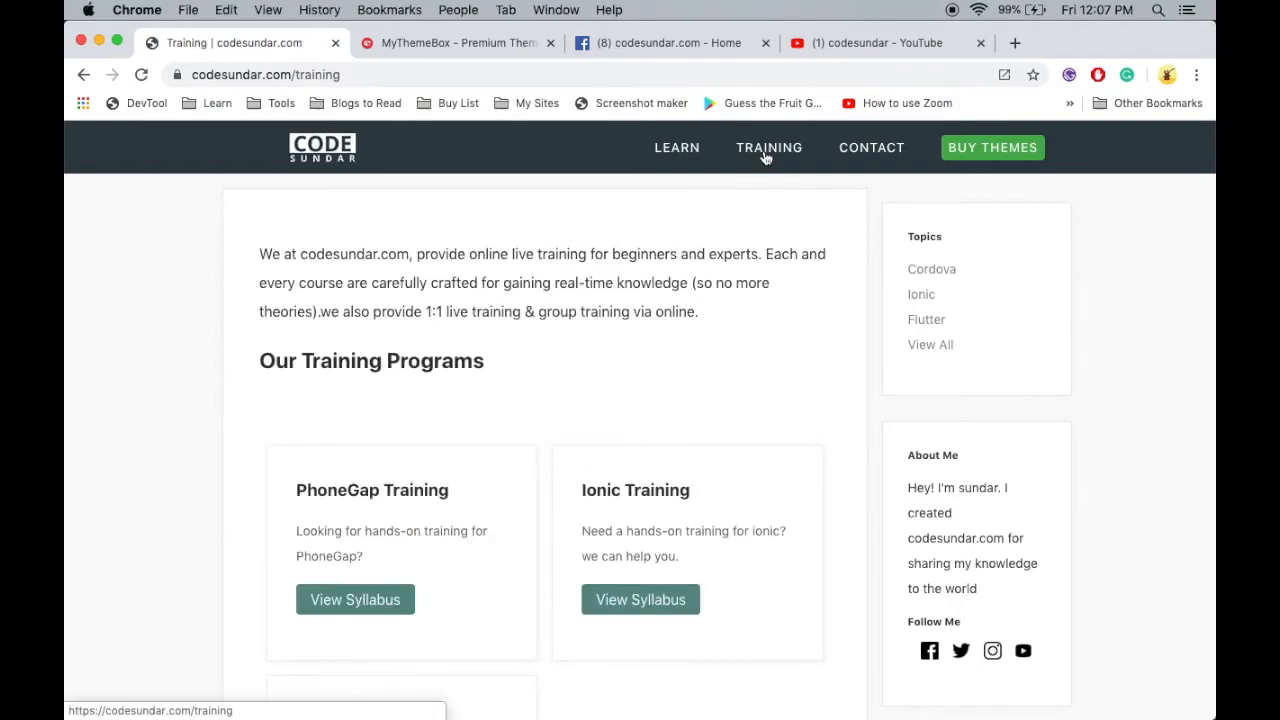
mouse_move(697, 245)
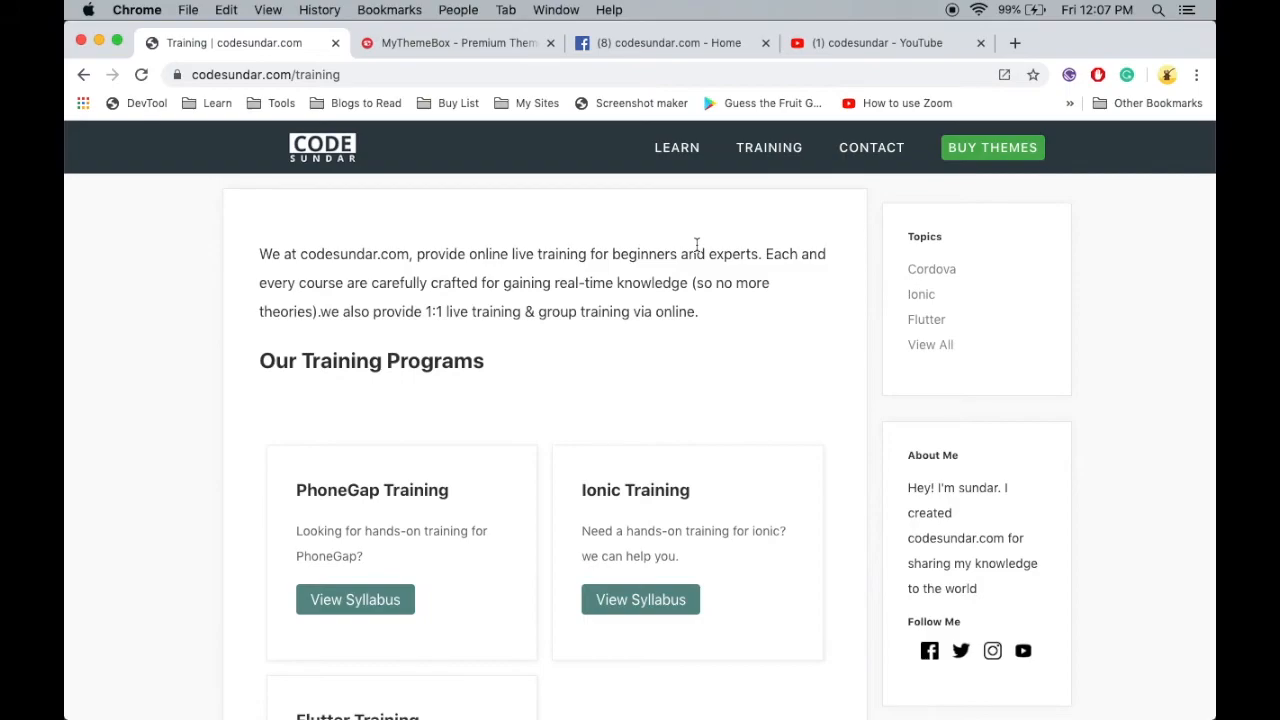